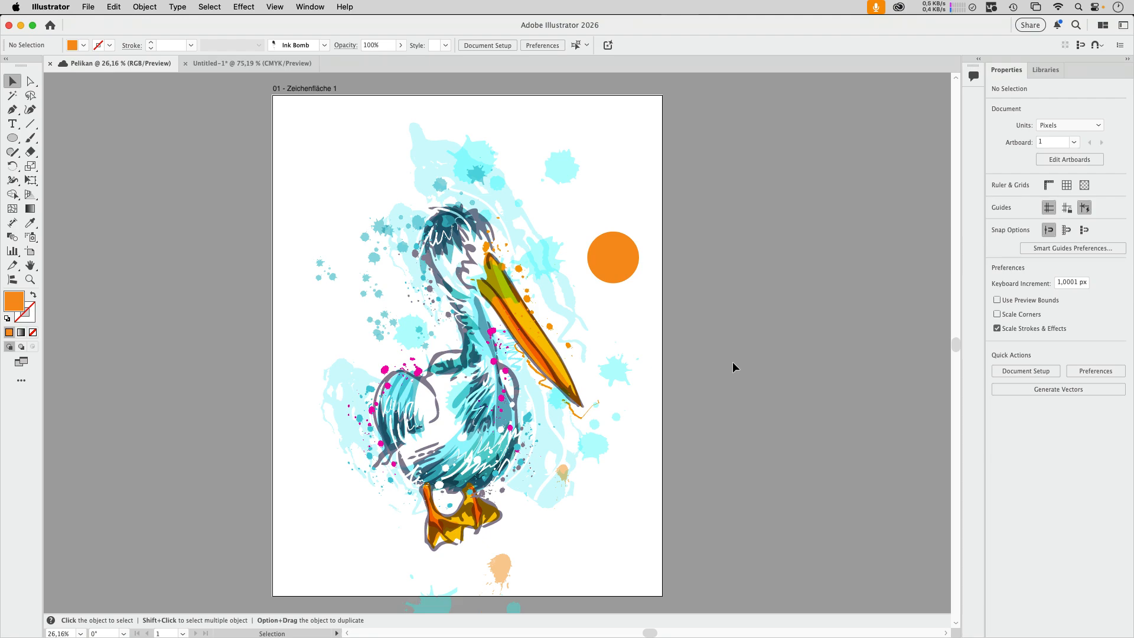
pyautogui.moveTo(746, 321)
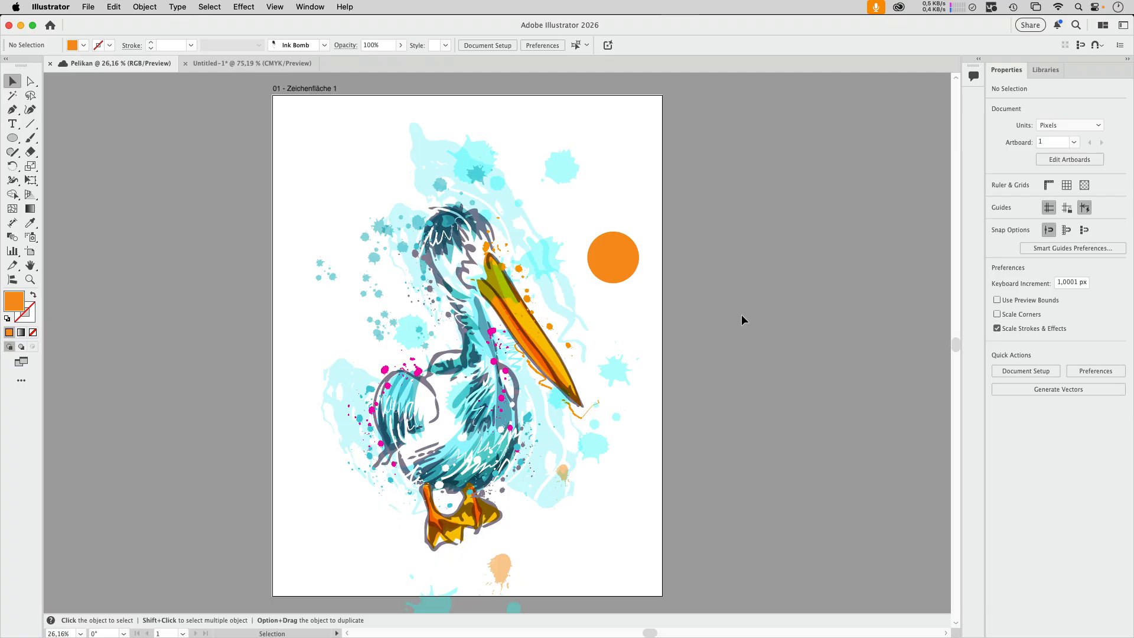
pyautogui.moveTo(716, 322)
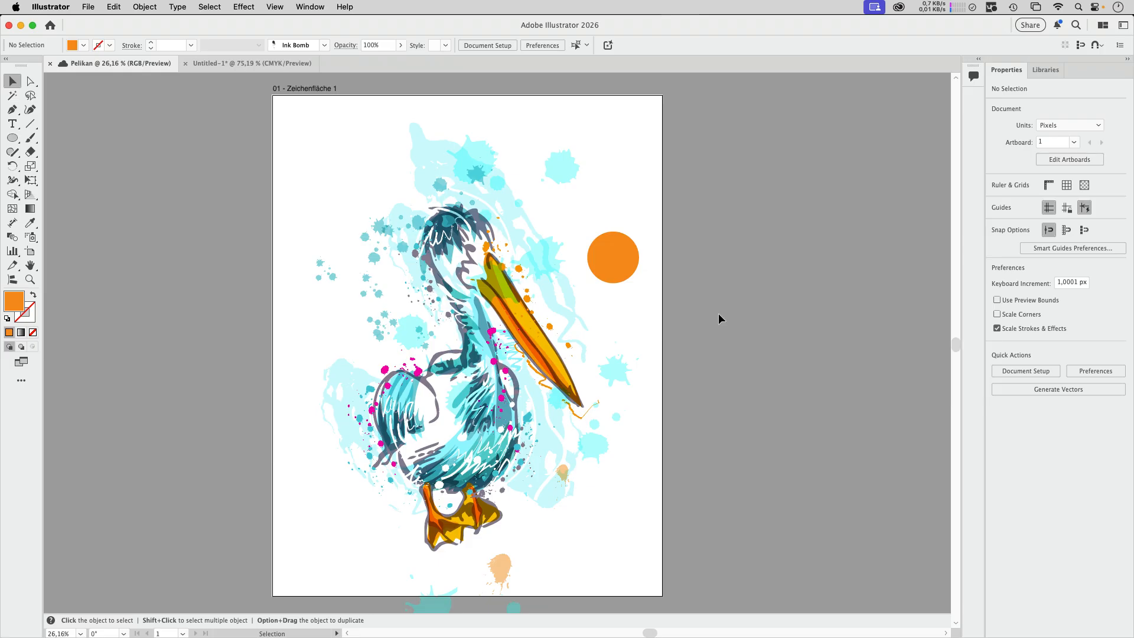
pyautogui.moveTo(726, 305)
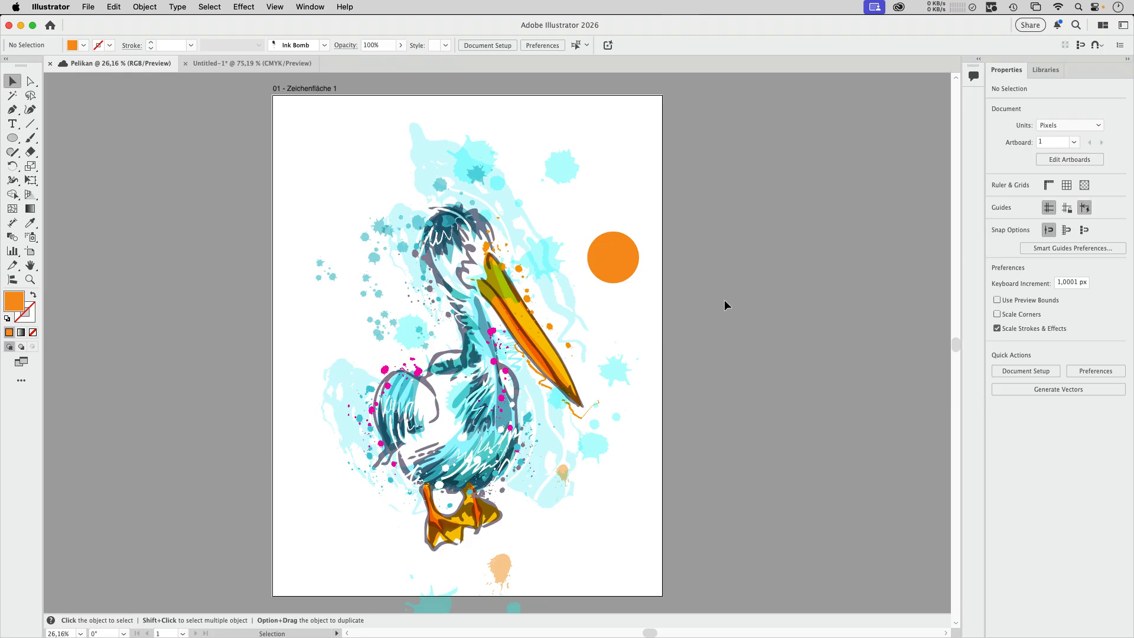
pyautogui.moveTo(729, 302)
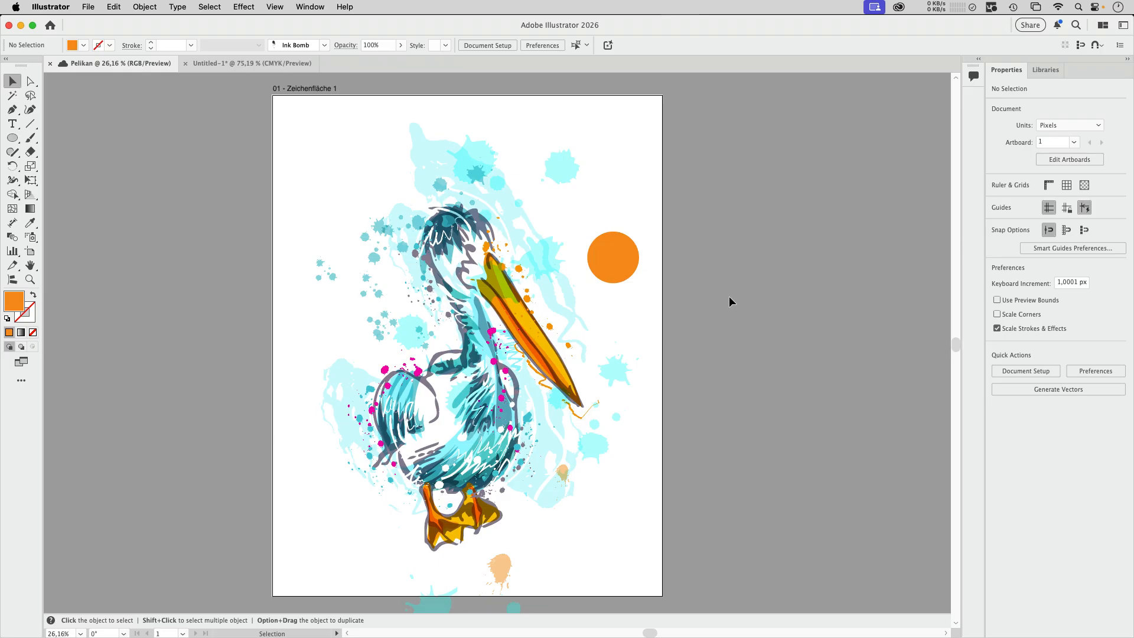
pyautogui.moveTo(787, 258)
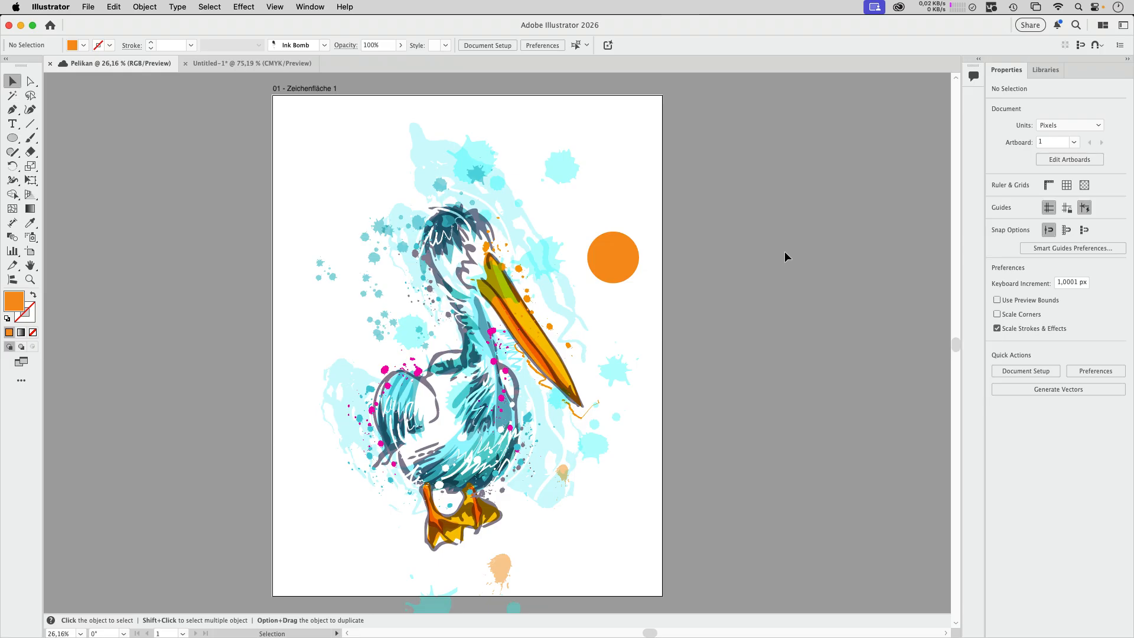
pyautogui.moveTo(631, 284)
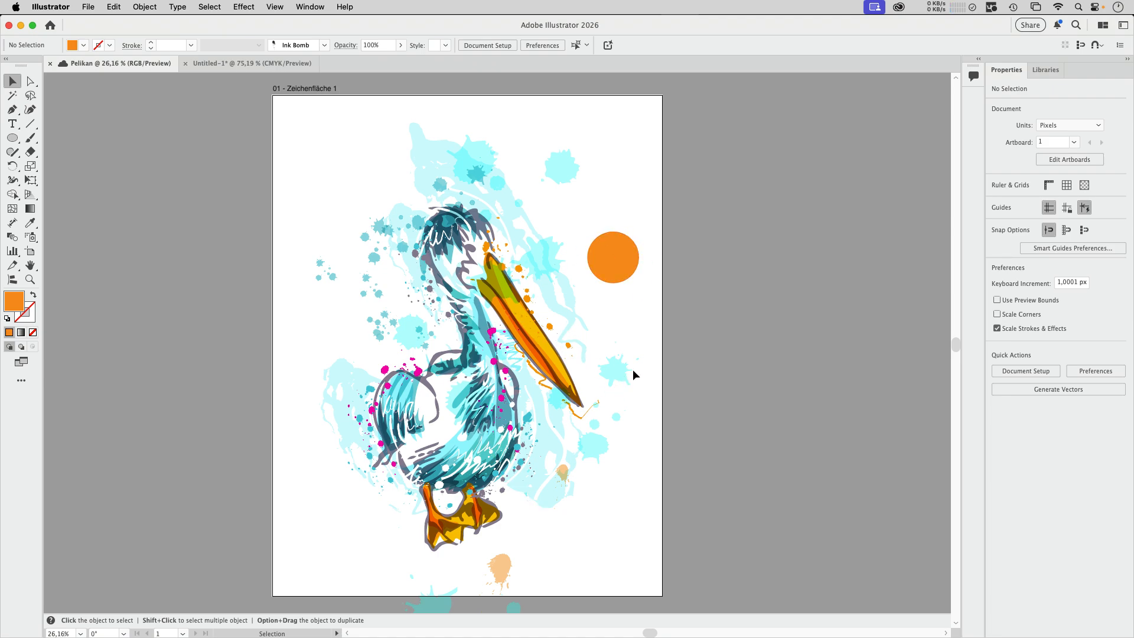
pyautogui.moveTo(742, 285)
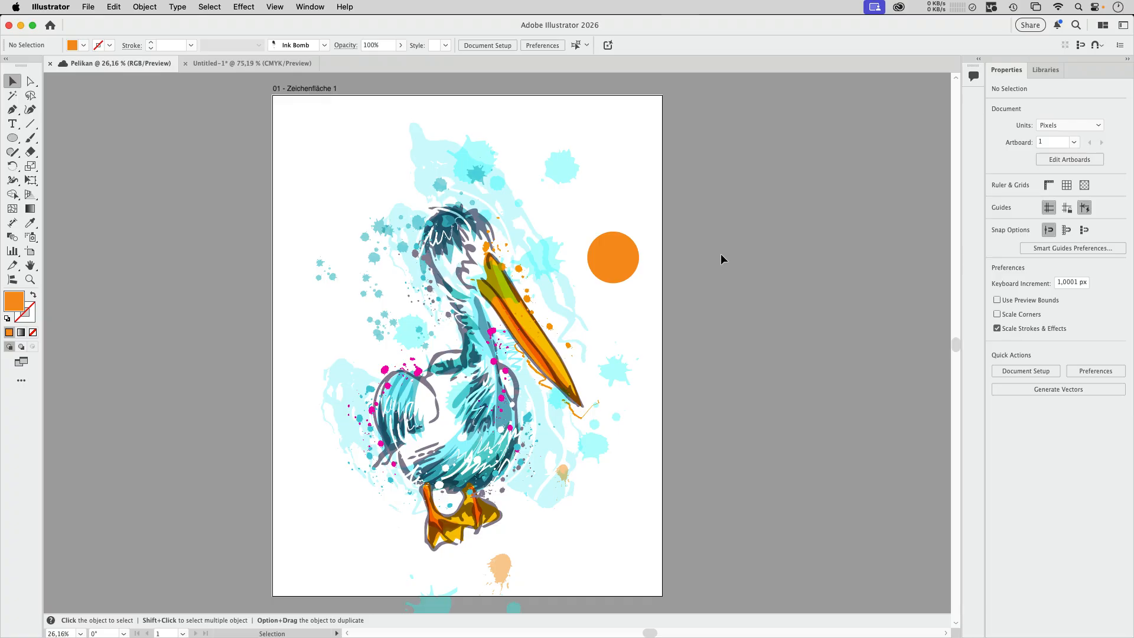
pyautogui.moveTo(810, 222)
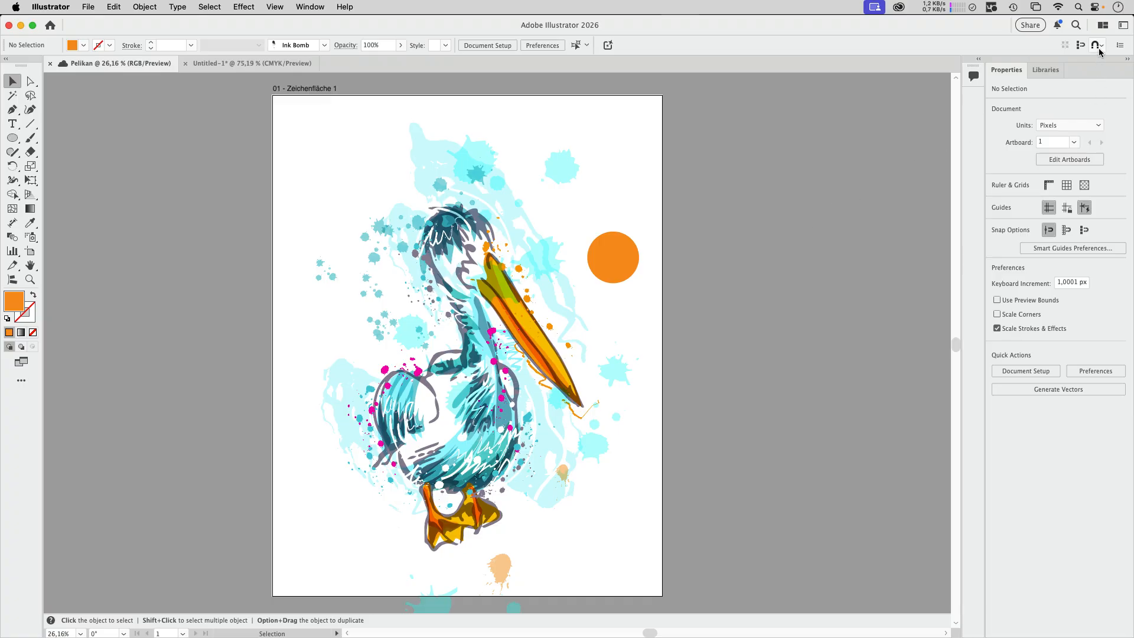
# - Show the Snapping Quick Access flyout with Smart Guides and snap to point enabled
pyautogui.click(1097, 45)
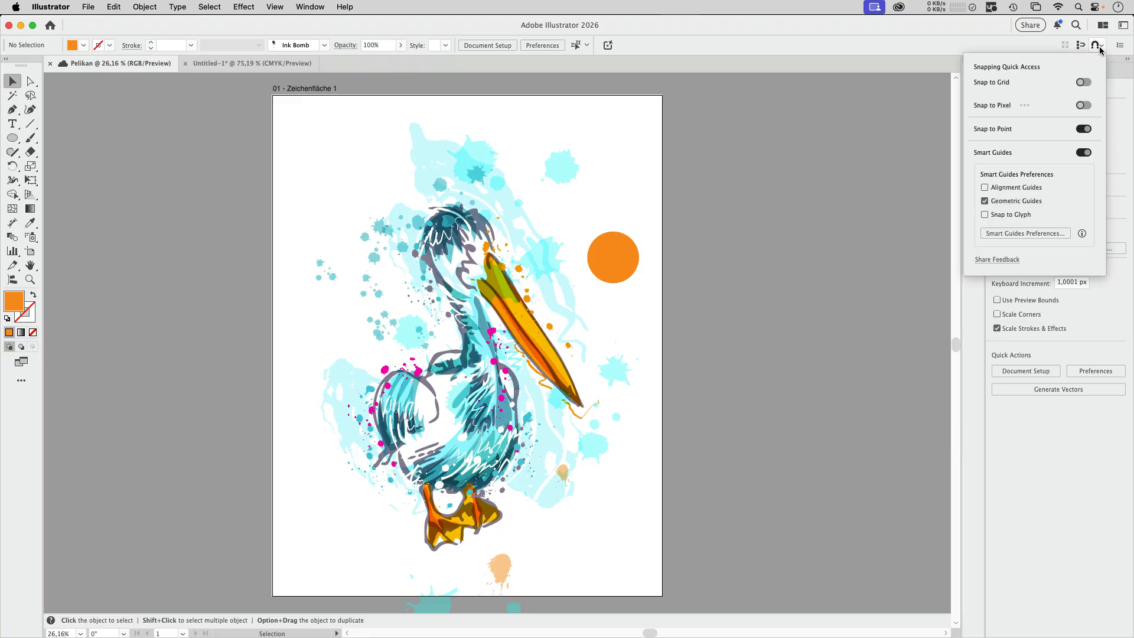
pyautogui.moveTo(998, 36)
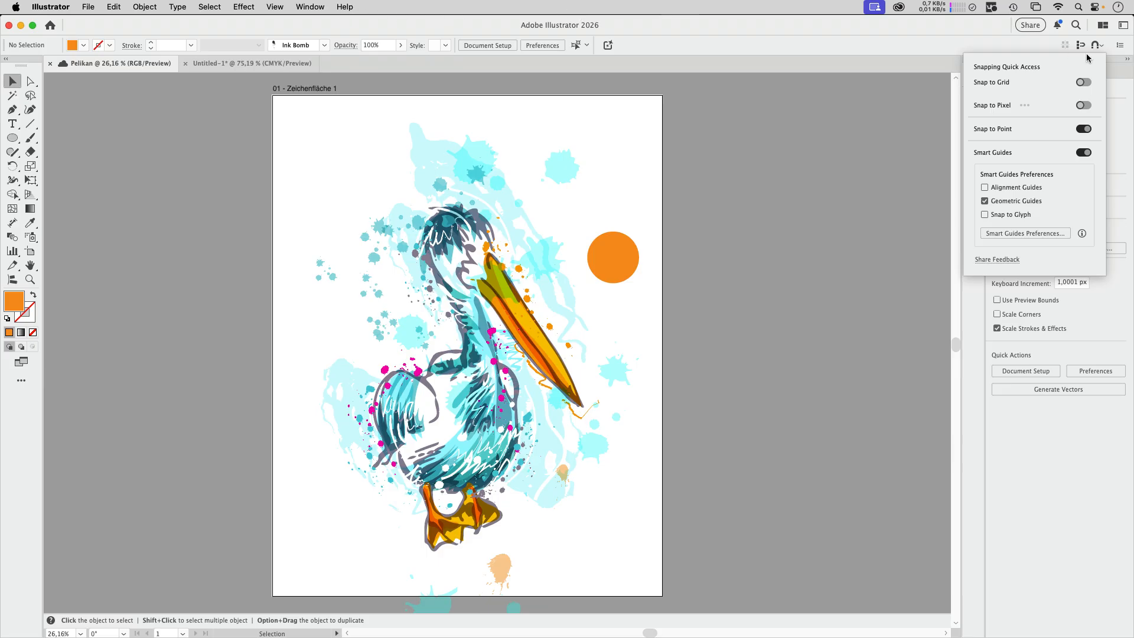
pyautogui.moveTo(1082, 81)
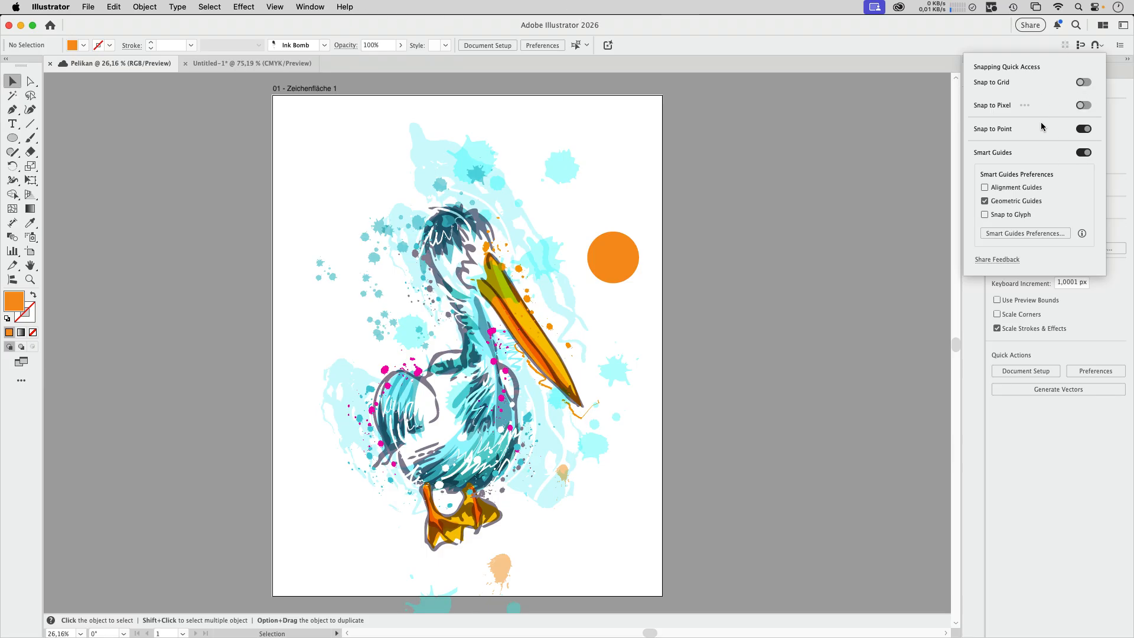
pyautogui.moveTo(1056, 194)
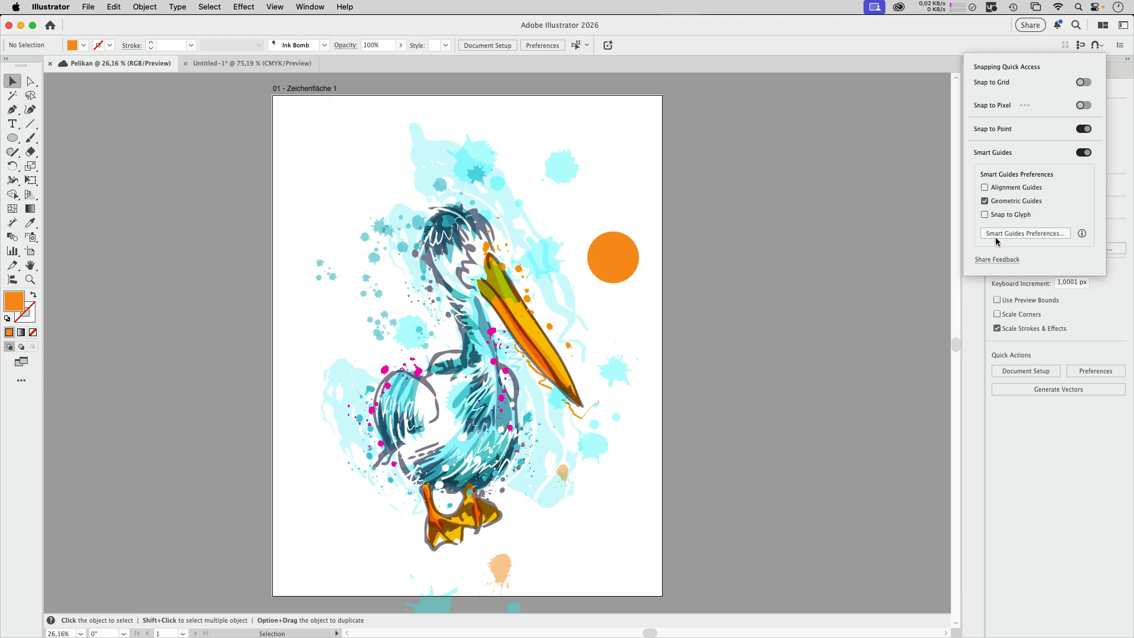
pyautogui.moveTo(1062, 236)
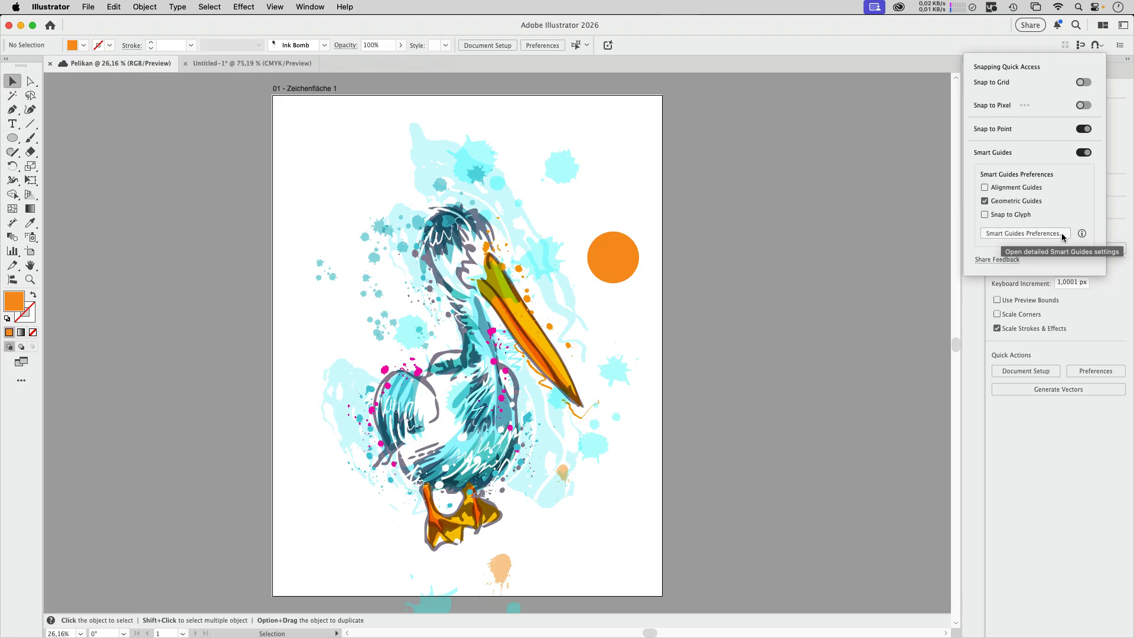
# - Review the Smart Guides Preferences dialog and close it with OK, leaving settings unchanged
pyautogui.click(1022, 233)
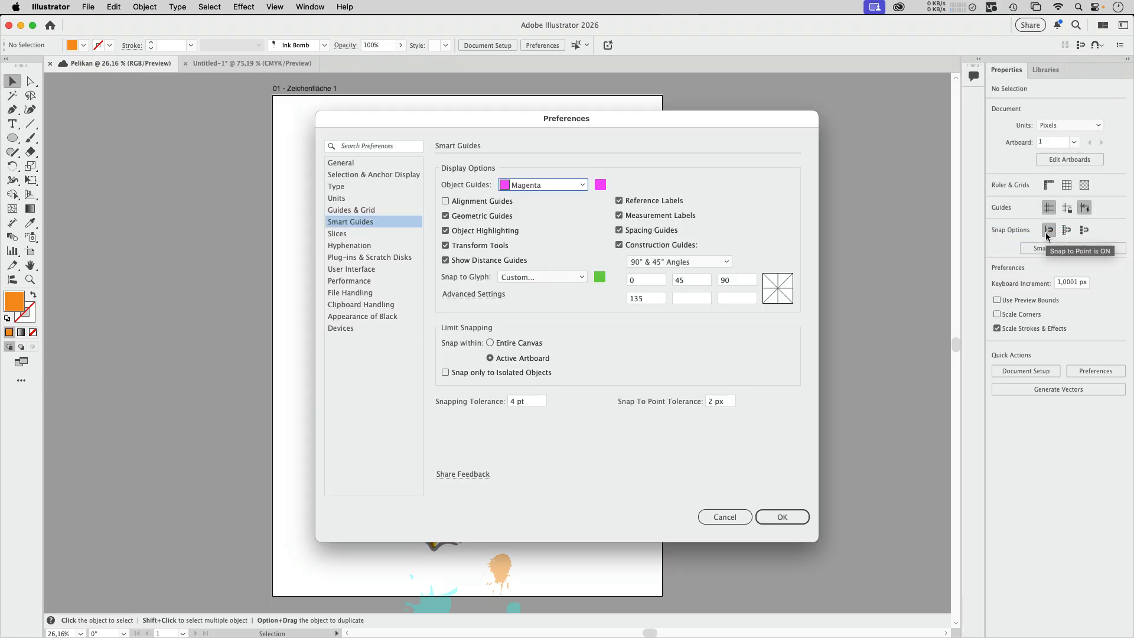
pyautogui.moveTo(559, 343)
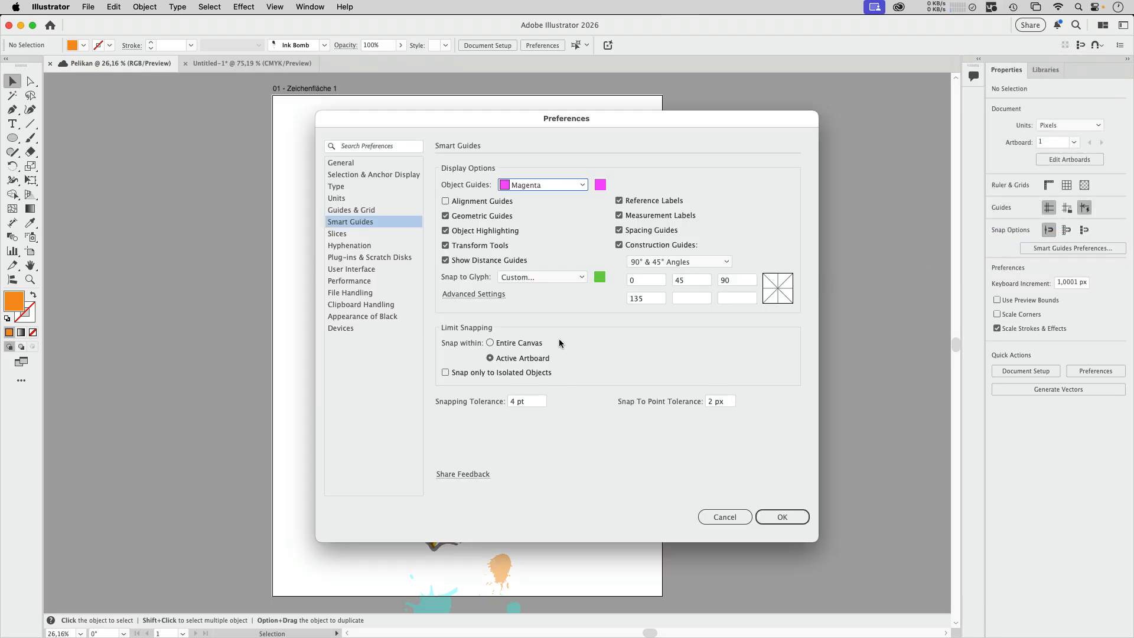
pyautogui.moveTo(574, 354)
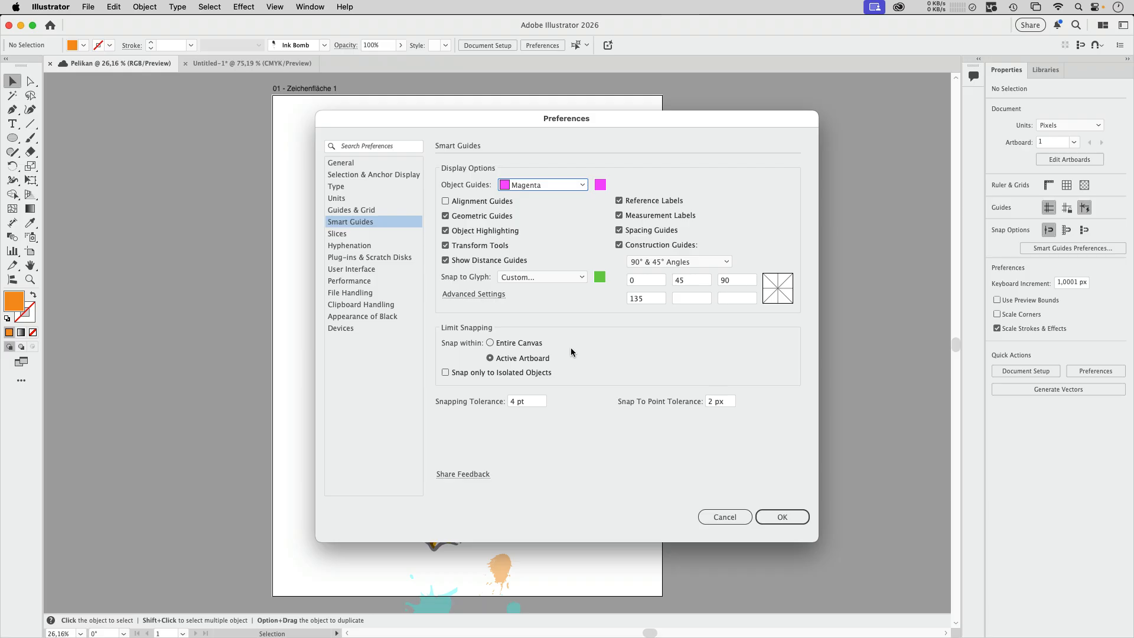
pyautogui.moveTo(776, 389)
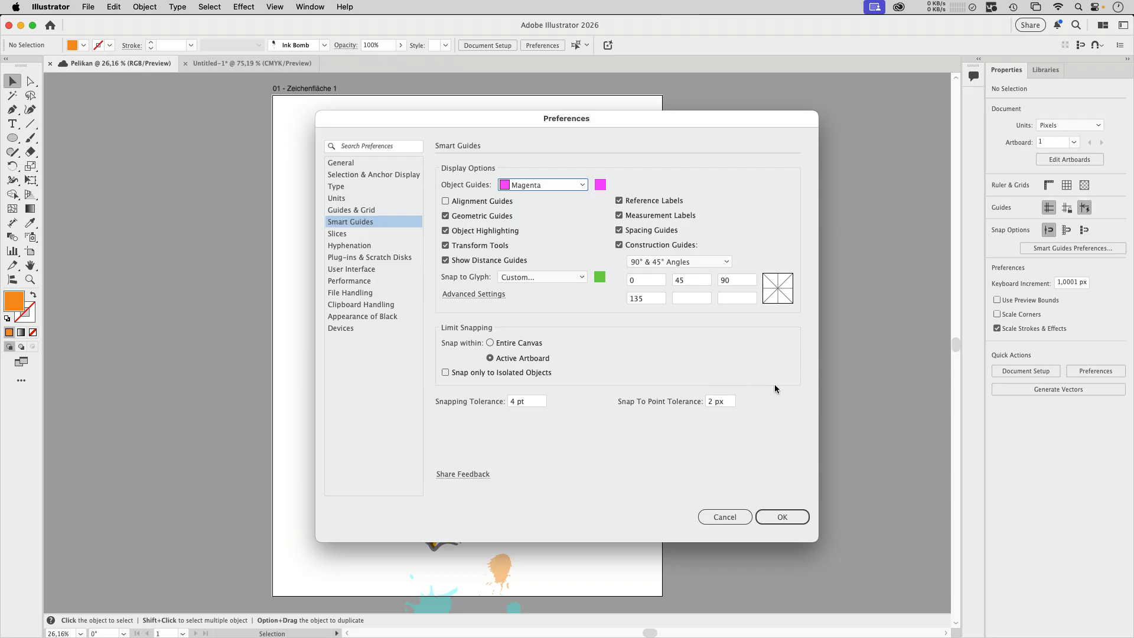
pyautogui.click(781, 517)
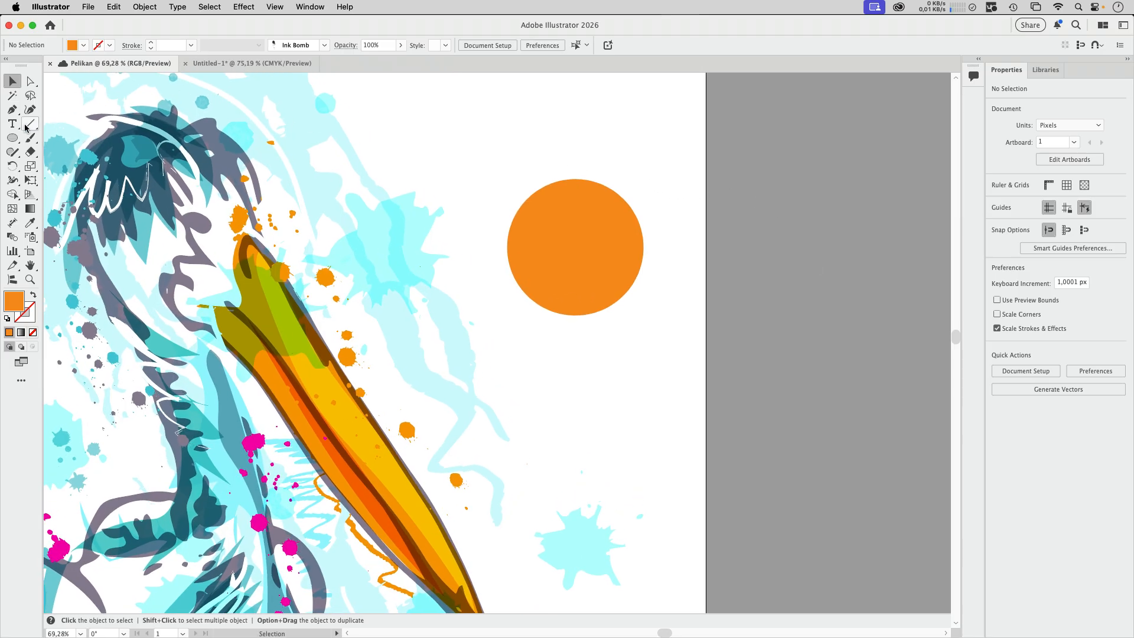
# - Draw a tangent line on the orange circle plus a branch from its midpoint
pyautogui.click(30, 123)
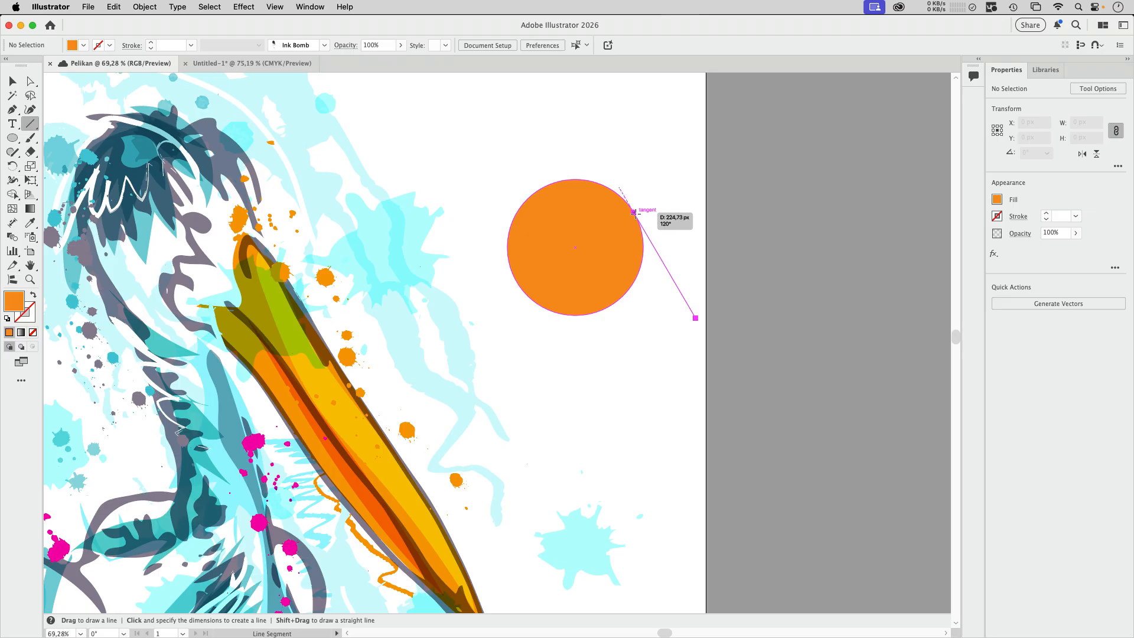
pyautogui.moveTo(635, 212)
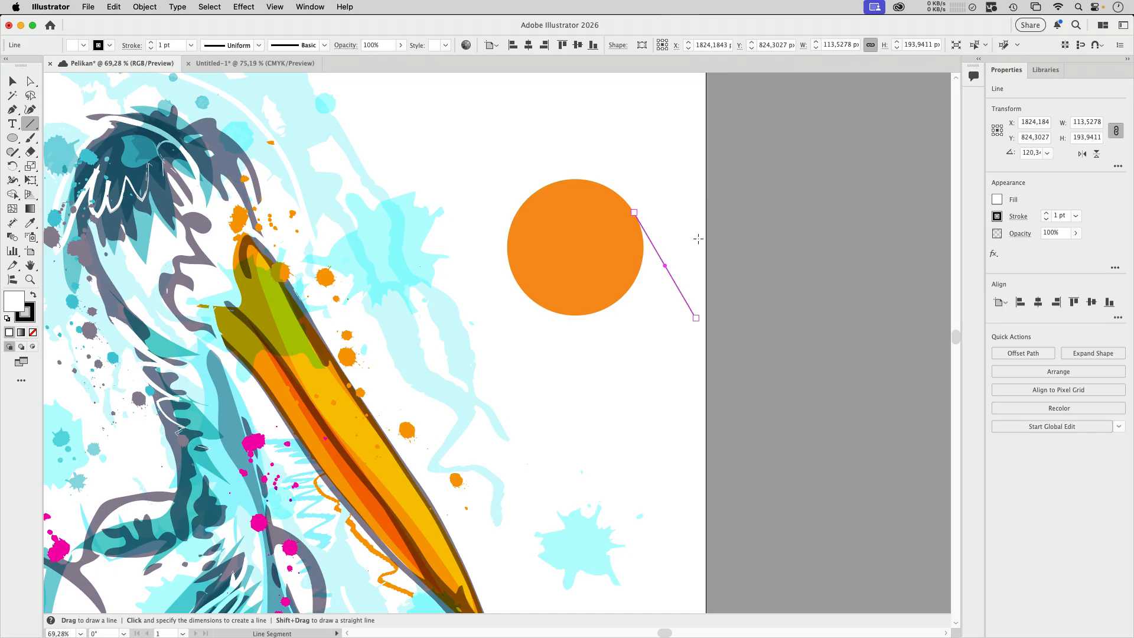
pyautogui.moveTo(748, 216)
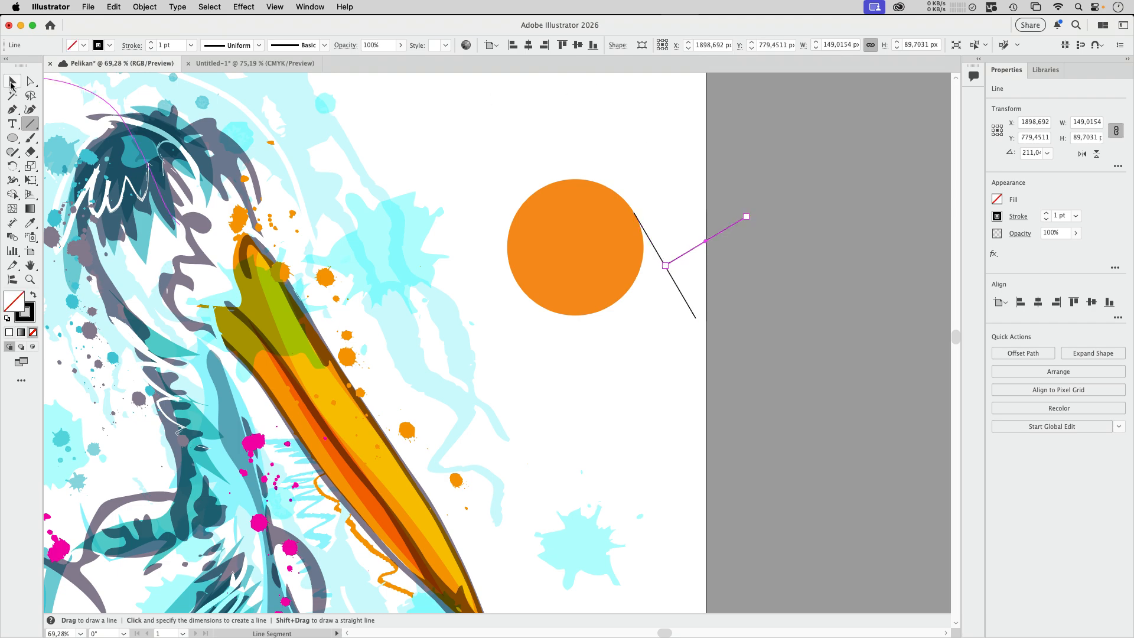
pyautogui.click(12, 81)
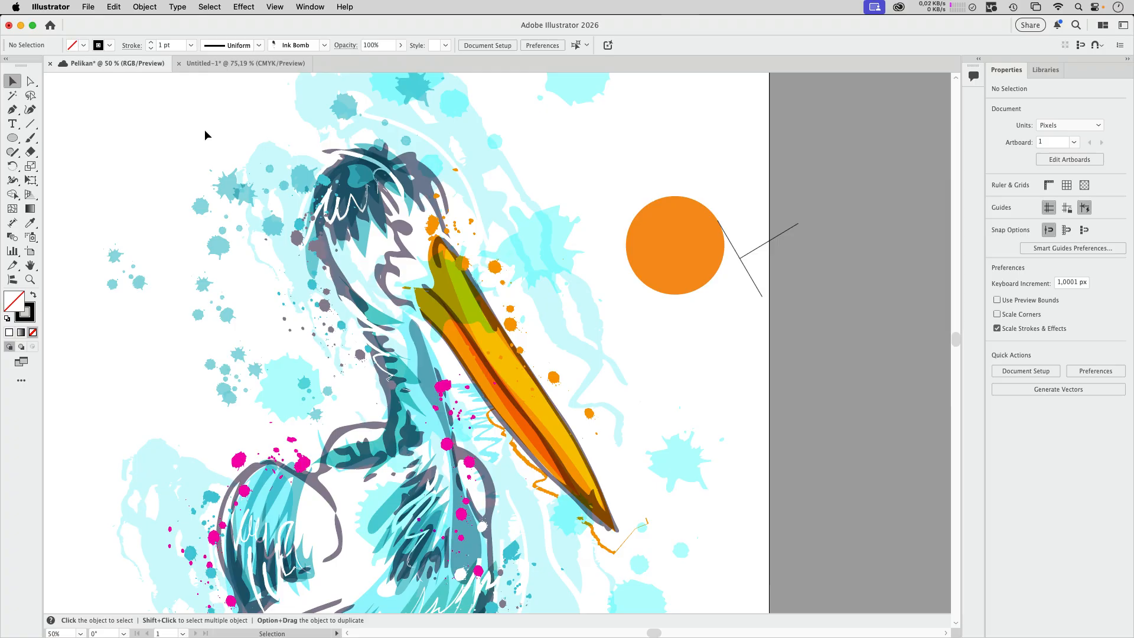
pyautogui.moveTo(200, 132)
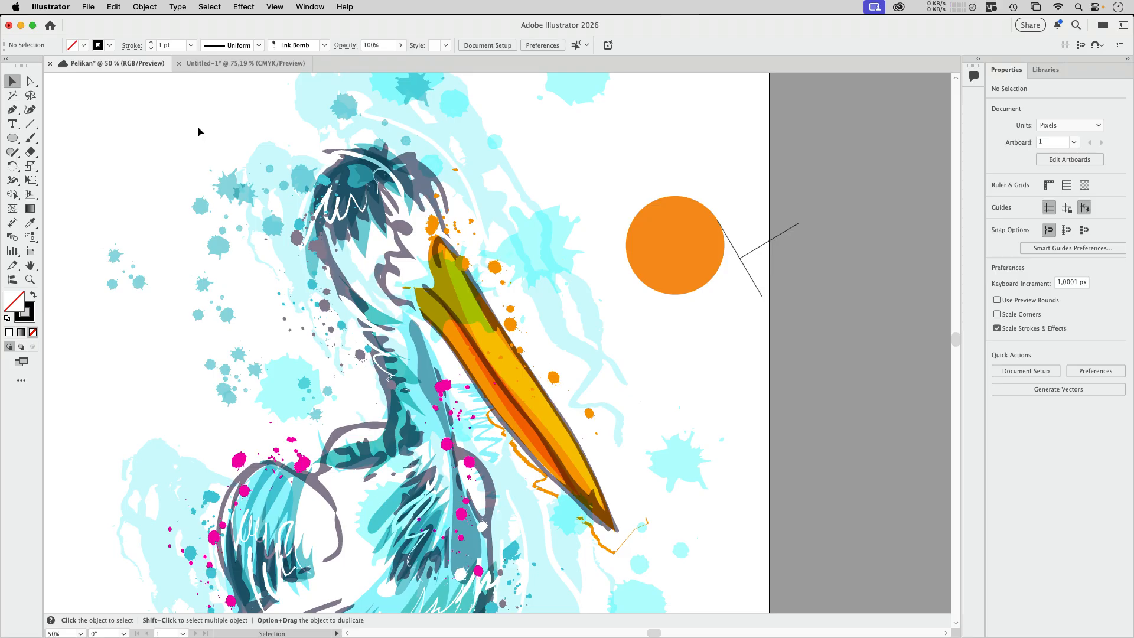
pyautogui.moveTo(176, 117)
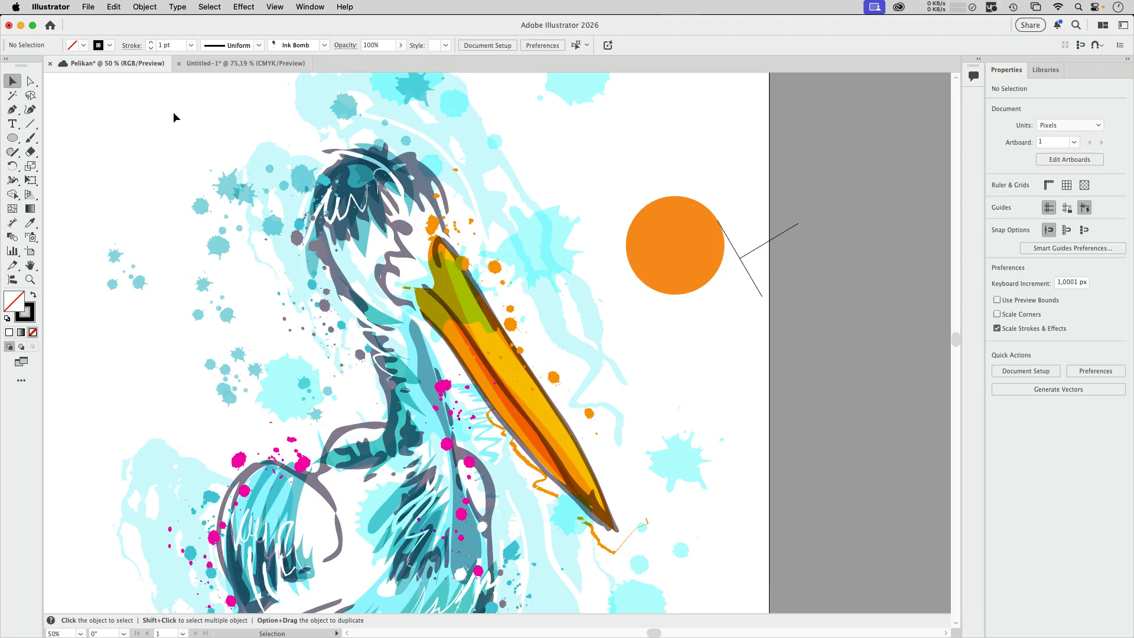
pyautogui.moveTo(170, 110)
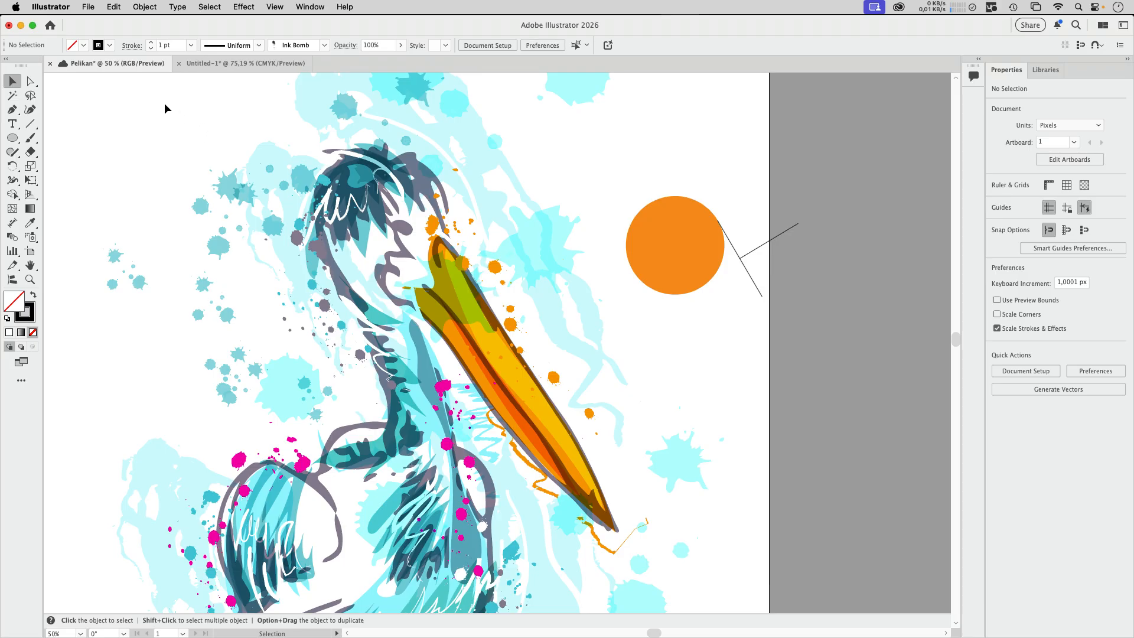
pyautogui.moveTo(98, 17)
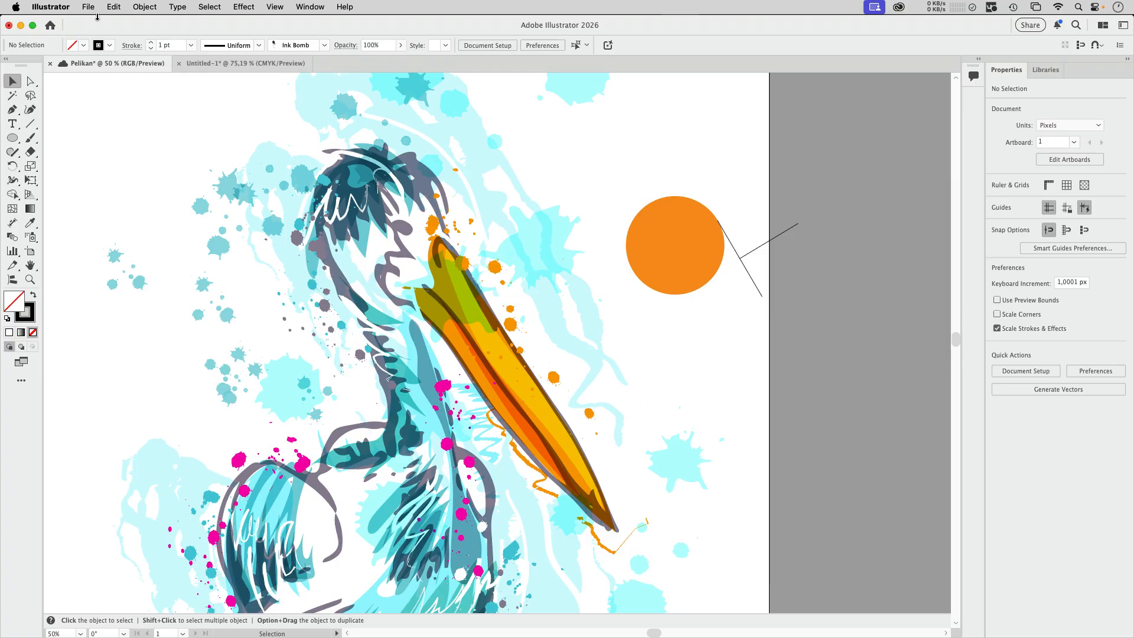
pyautogui.moveTo(139, 160)
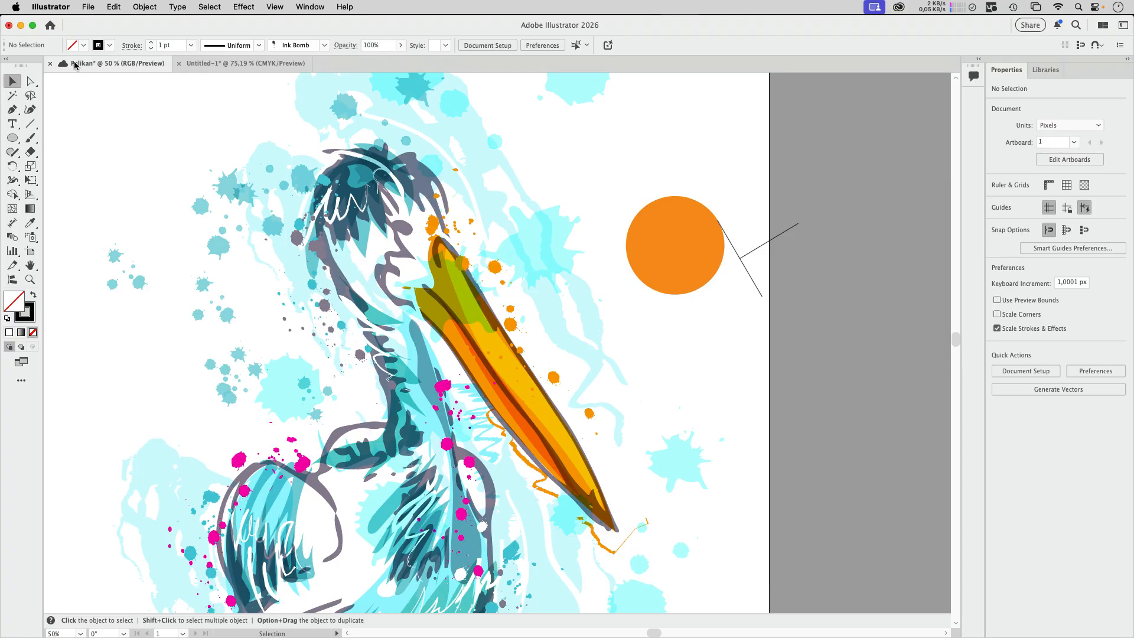
pyautogui.moveTo(93, 105)
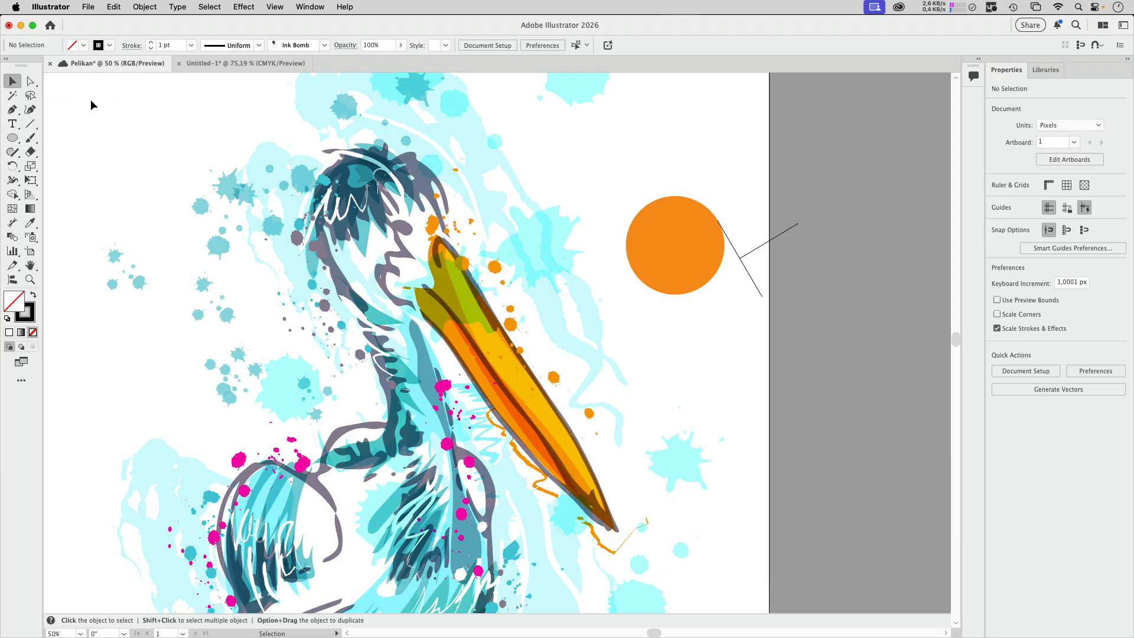
pyautogui.click(88, 6)
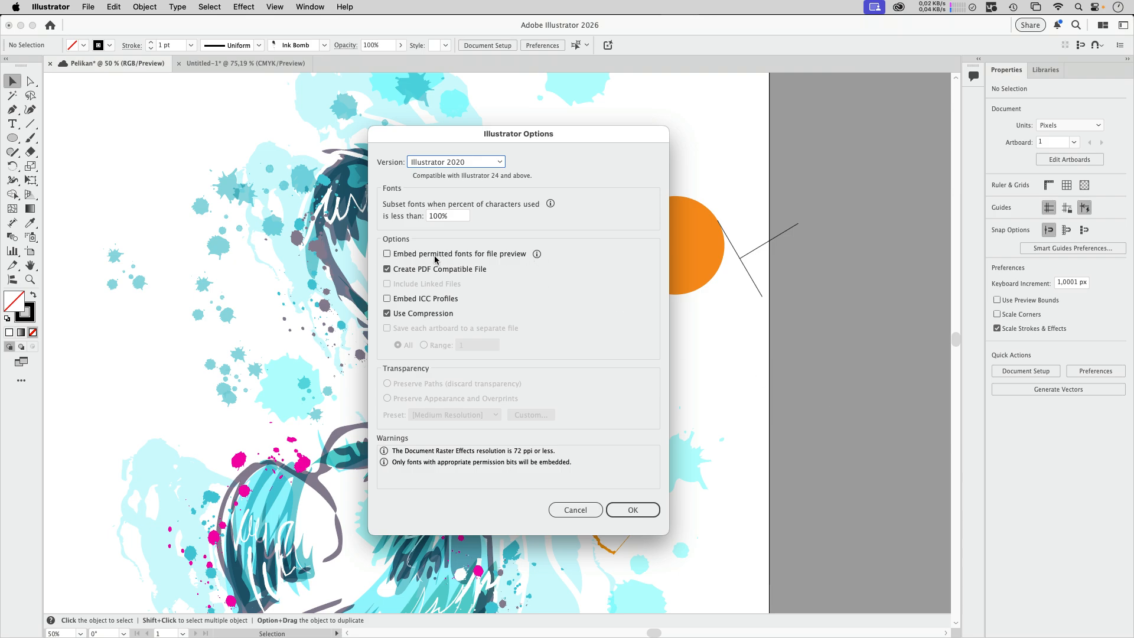
pyautogui.moveTo(546, 264)
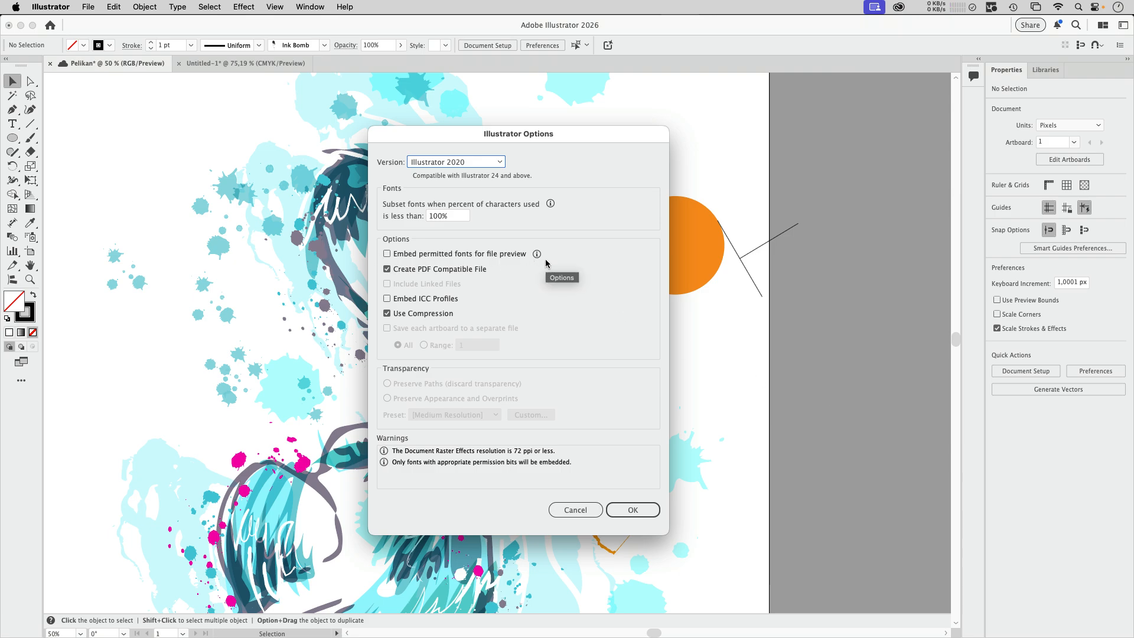
pyautogui.moveTo(558, 261)
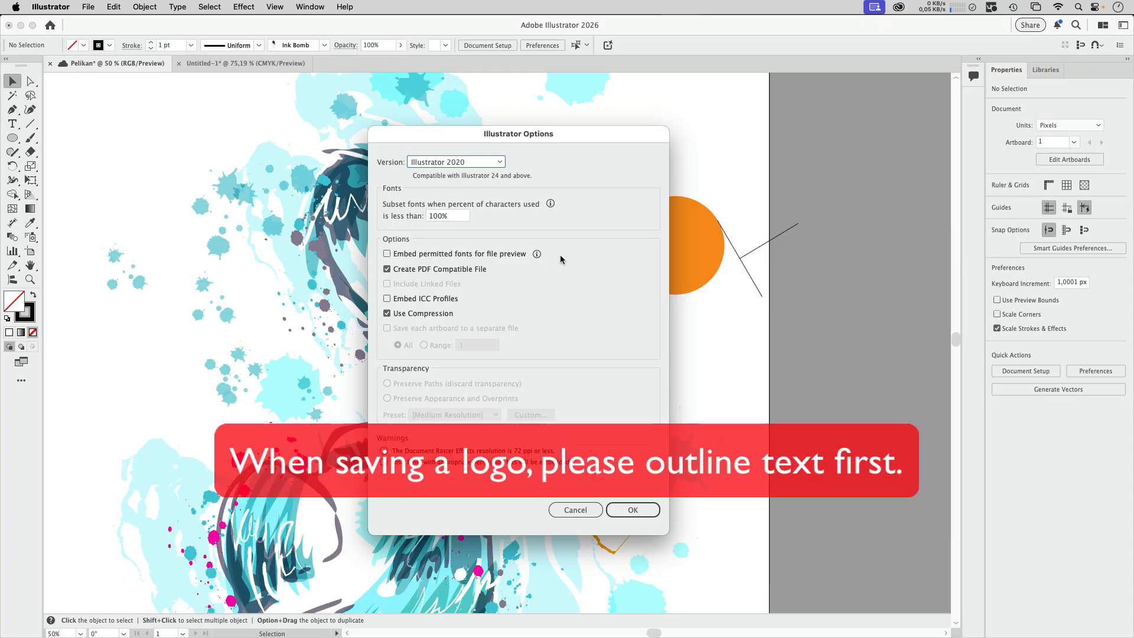
pyautogui.moveTo(577, 262)
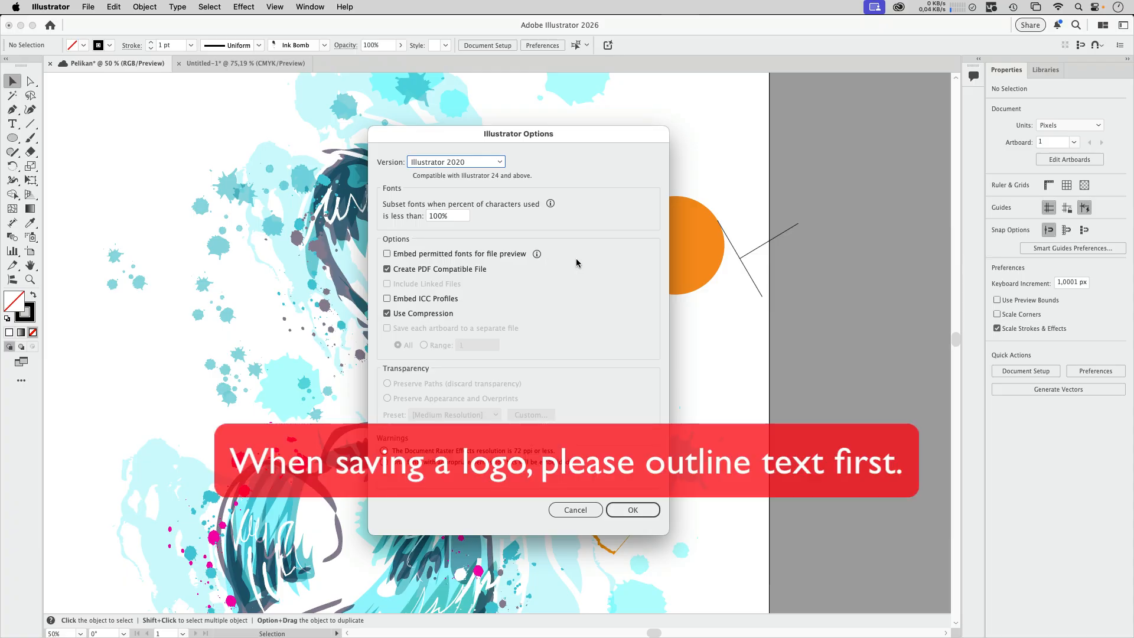
pyautogui.moveTo(537, 254)
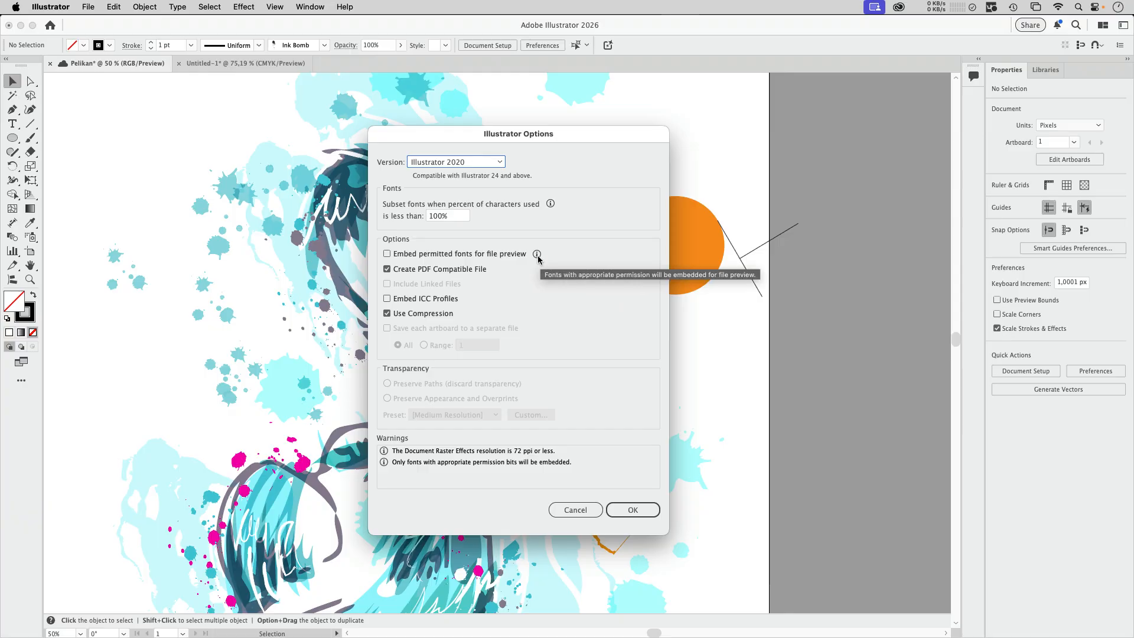
pyautogui.click(632, 509)
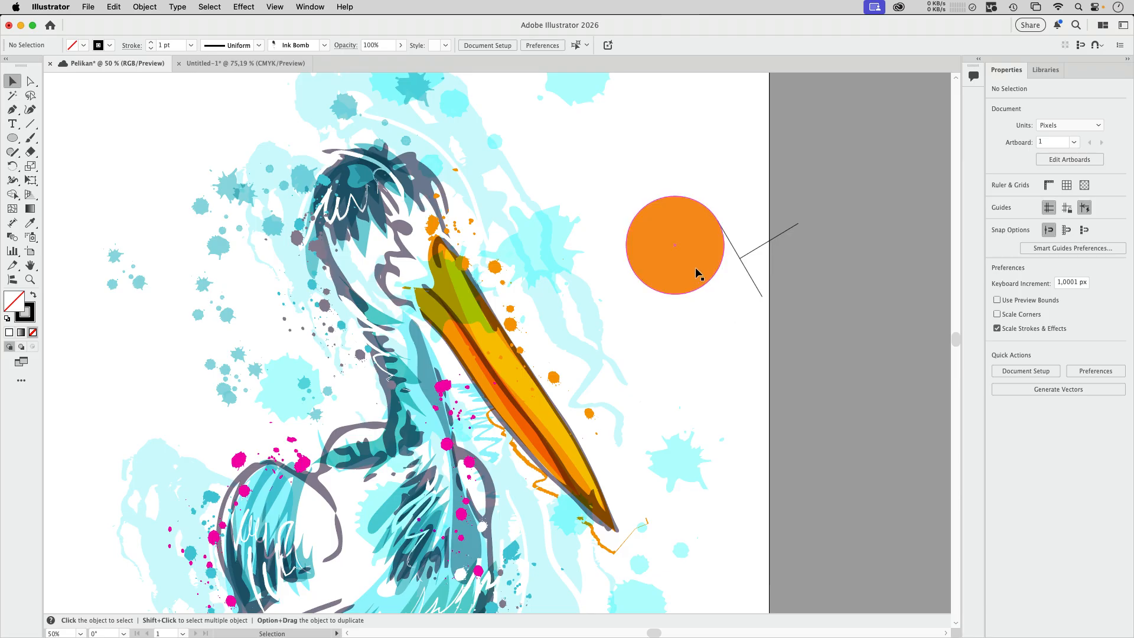
# - Set the orange circle's fill to hex ffcc00 in the Color panel
pyautogui.click(674, 244)
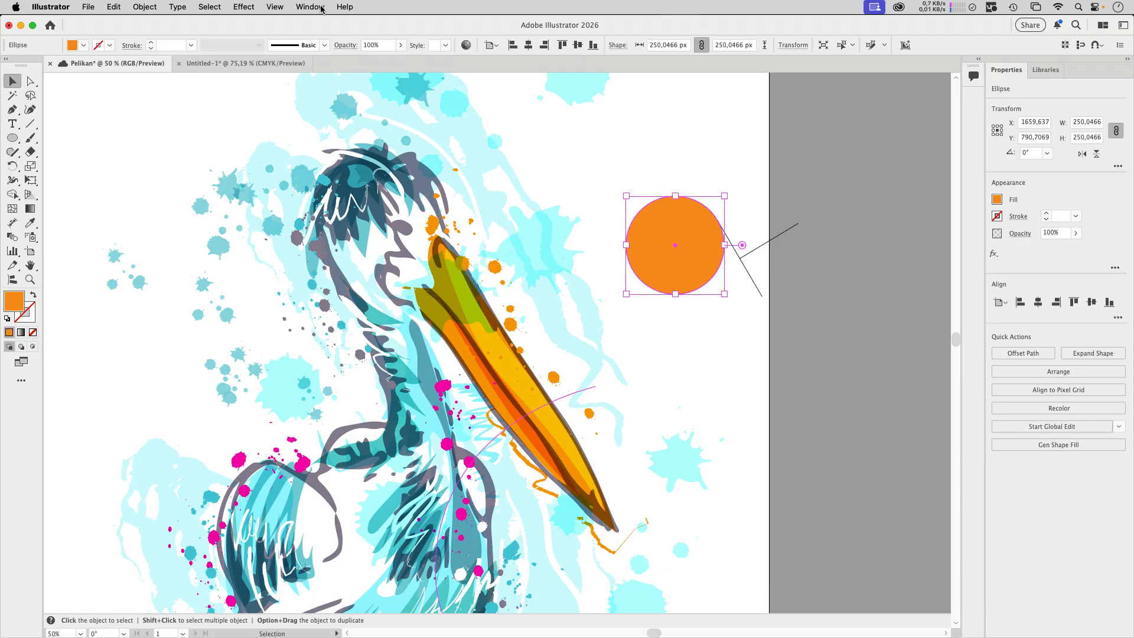
pyautogui.click(309, 7)
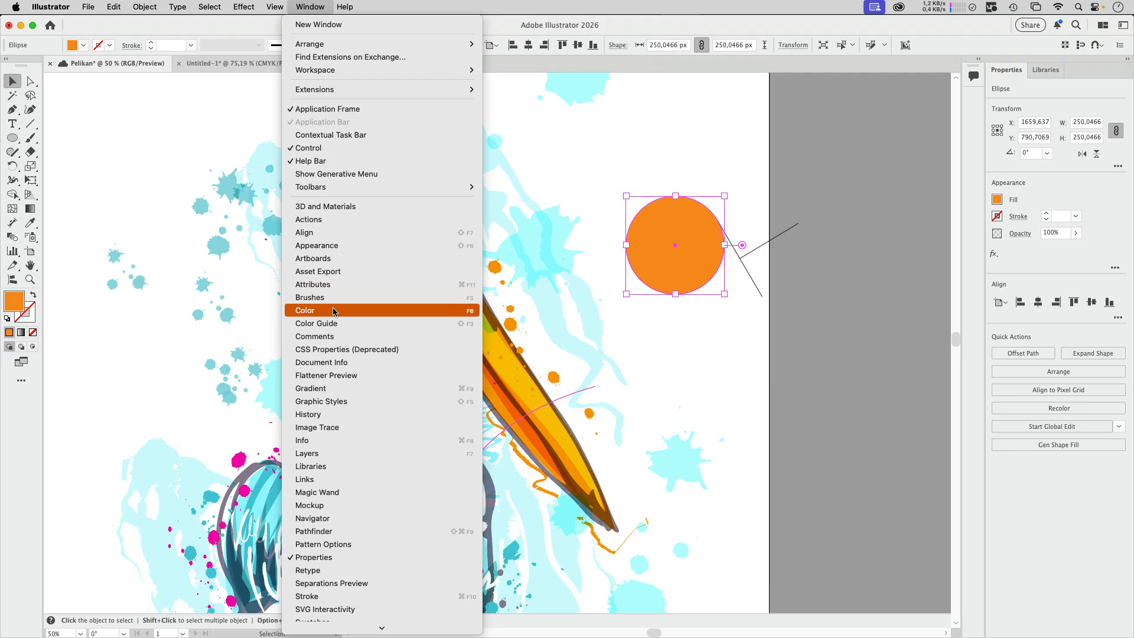
pyautogui.click(305, 310)
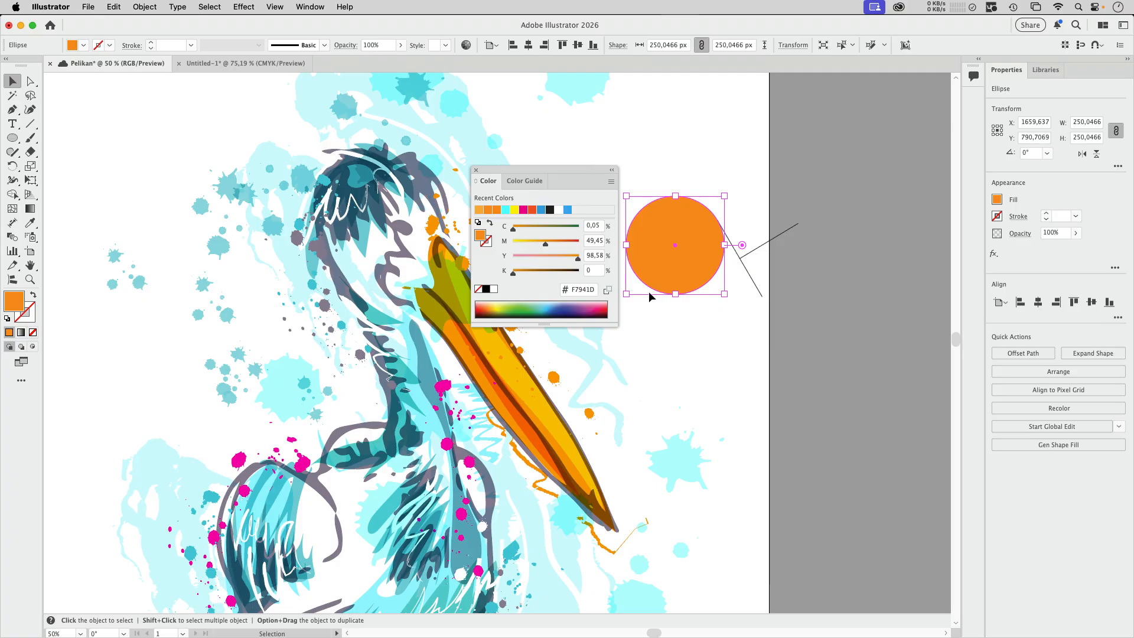
pyautogui.tripleClick(580, 289)
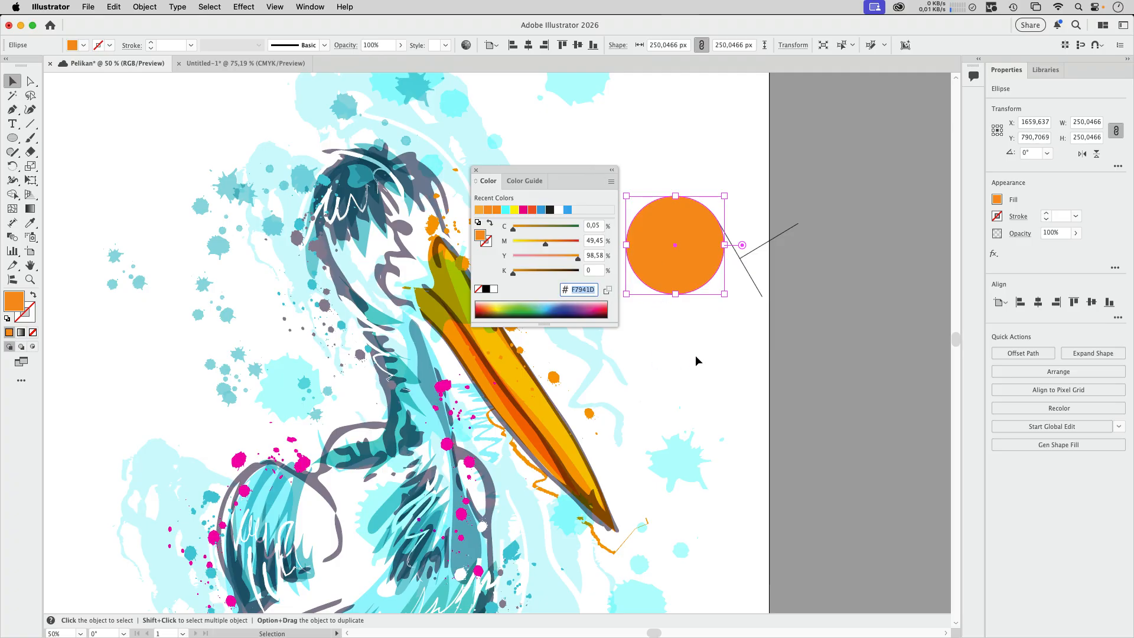
pyautogui.tripleClick(579, 289)
pyautogui.write('0')
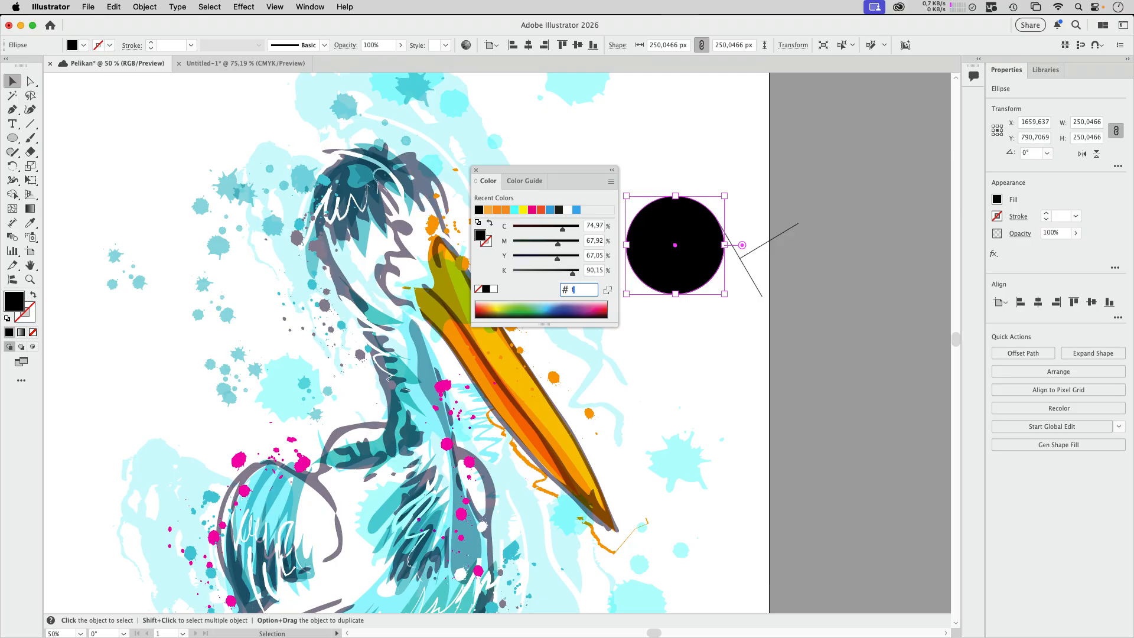
pyautogui.click(522, 210)
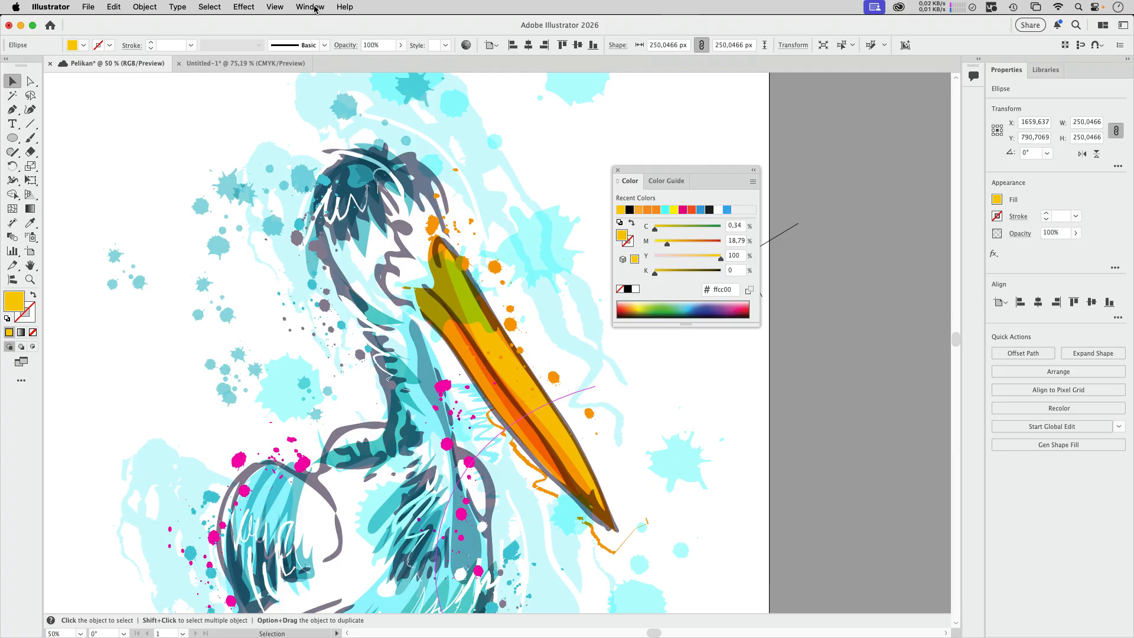
# - Give the circle a linear gradient from yellow to red de1b53 via the Gradient panel
pyautogui.click(310, 6)
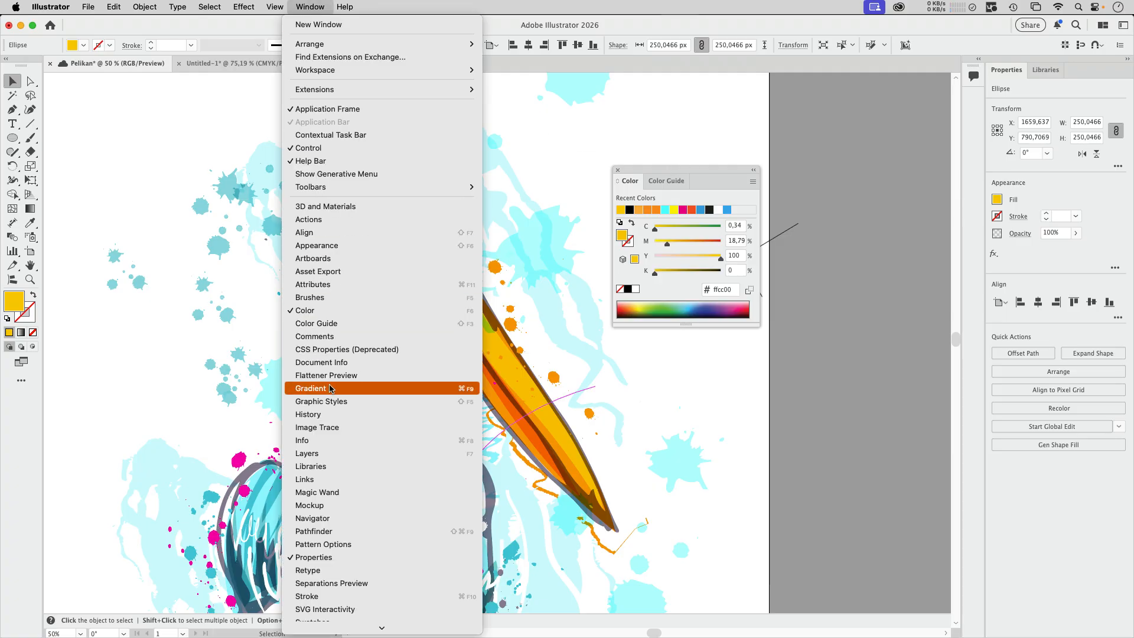
pyautogui.click(311, 388)
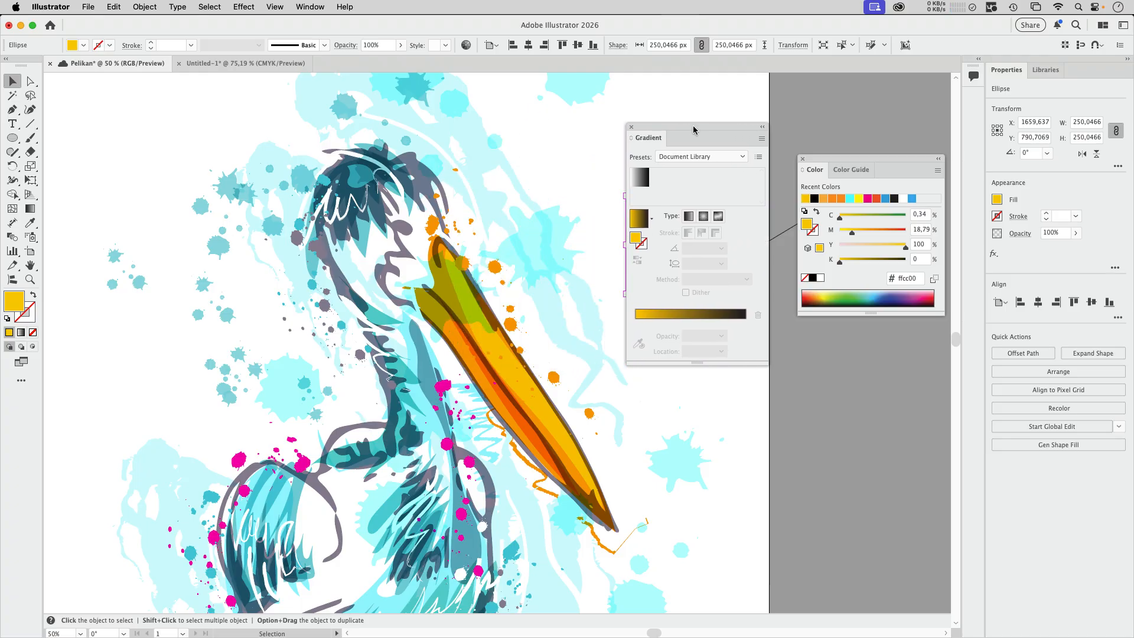
pyautogui.moveTo(678, 129)
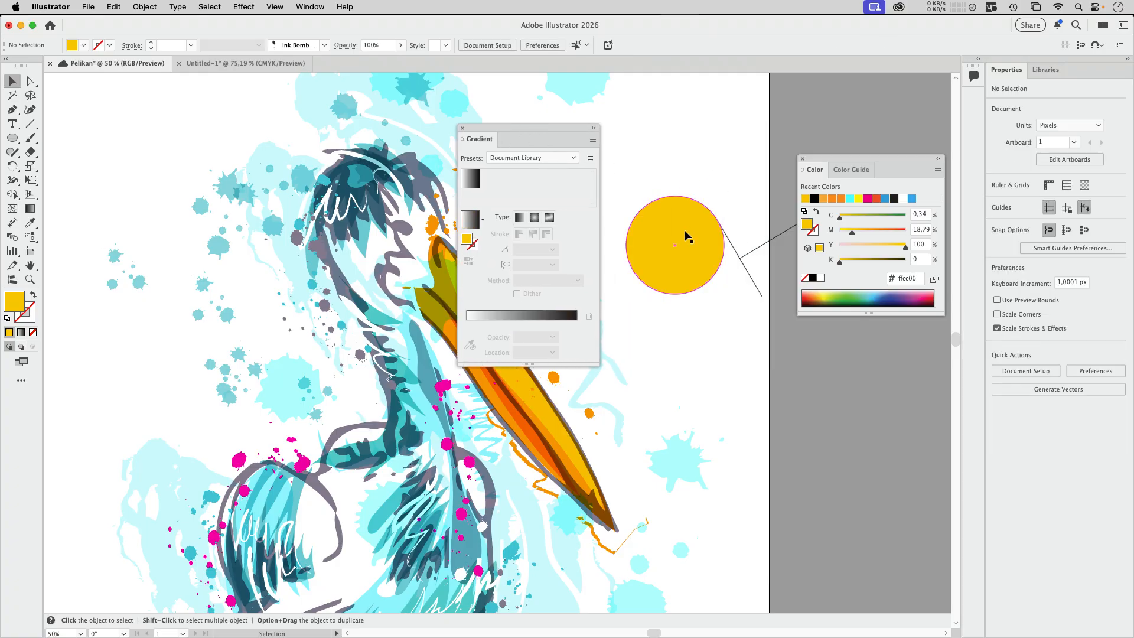
pyautogui.click(686, 236)
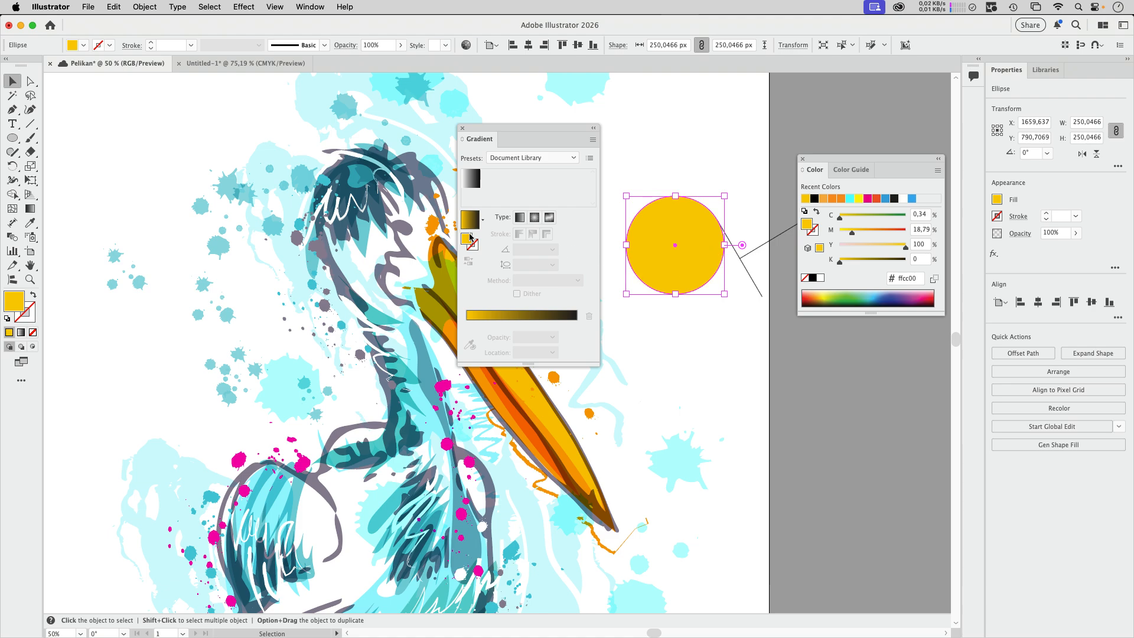
pyautogui.moveTo(471, 219)
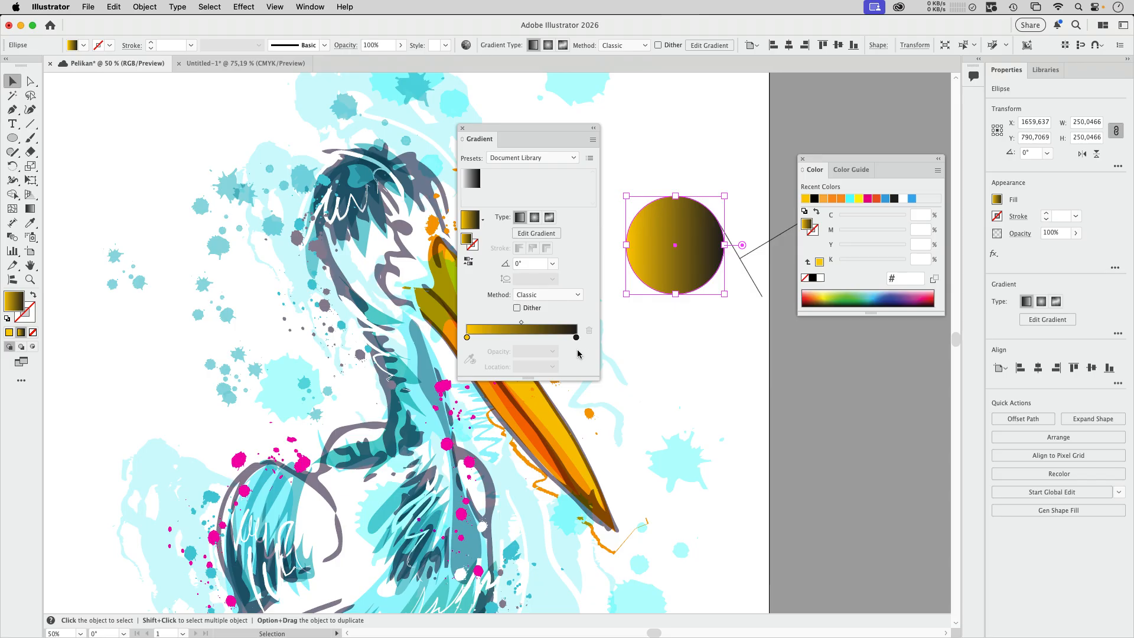
pyautogui.doubleClick(576, 337)
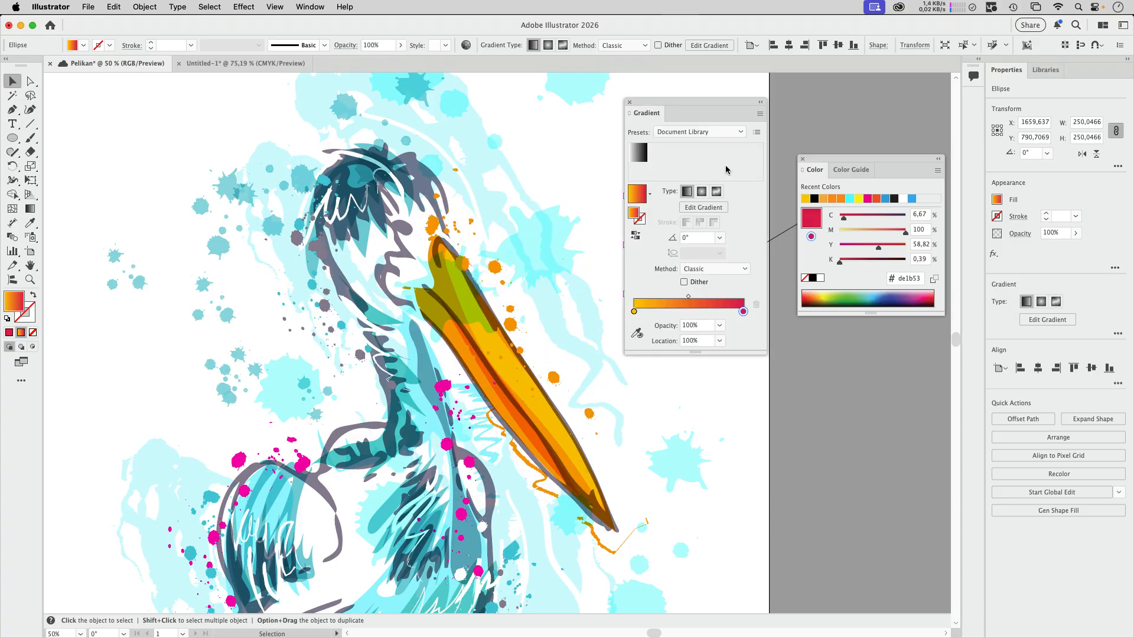
pyautogui.moveTo(709, 245)
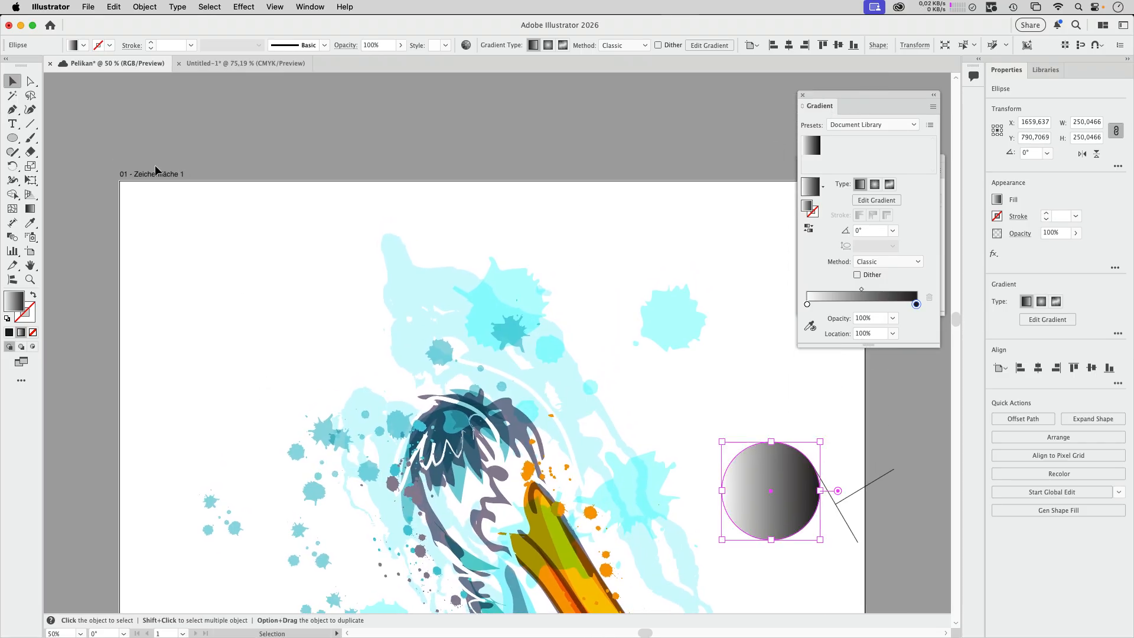
pyautogui.moveTo(203, 189)
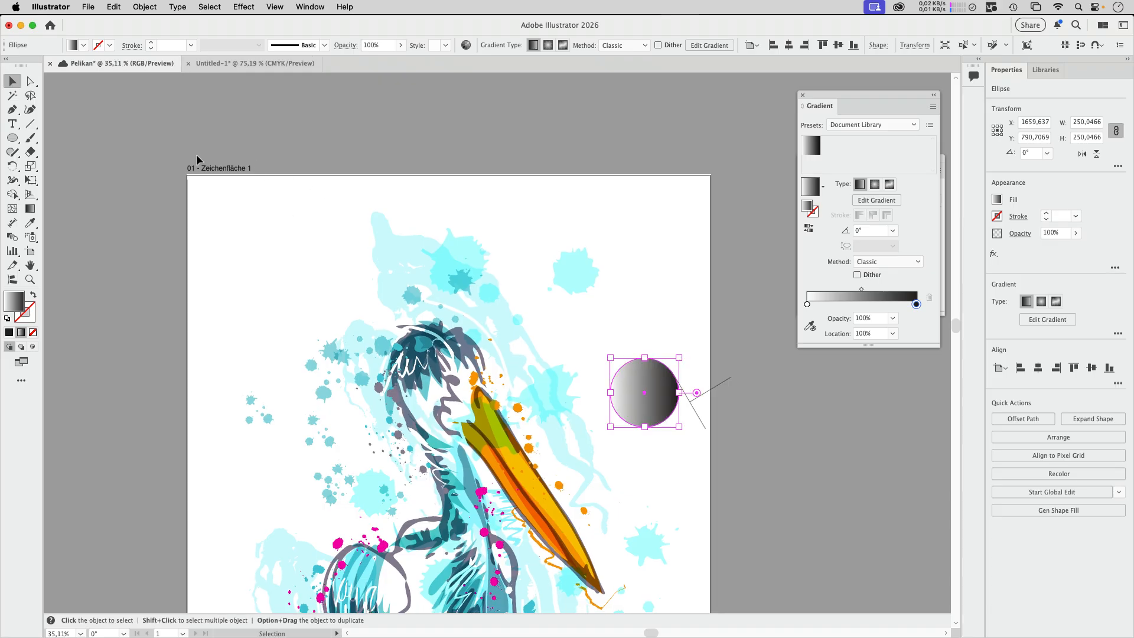
pyautogui.moveTo(200, 189)
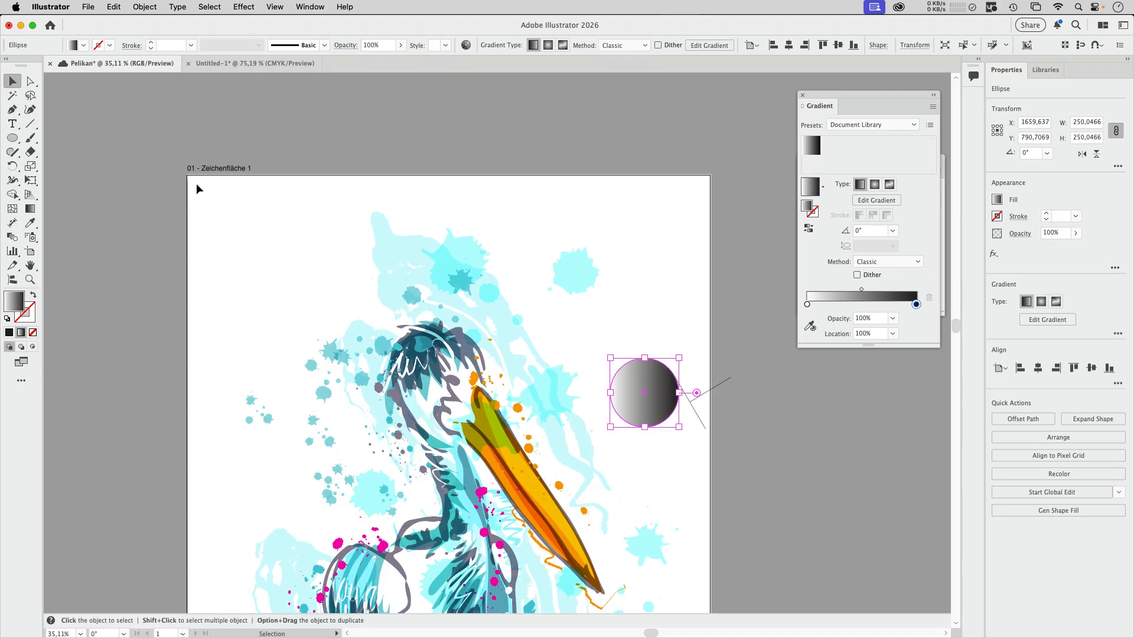
pyautogui.moveTo(234, 177)
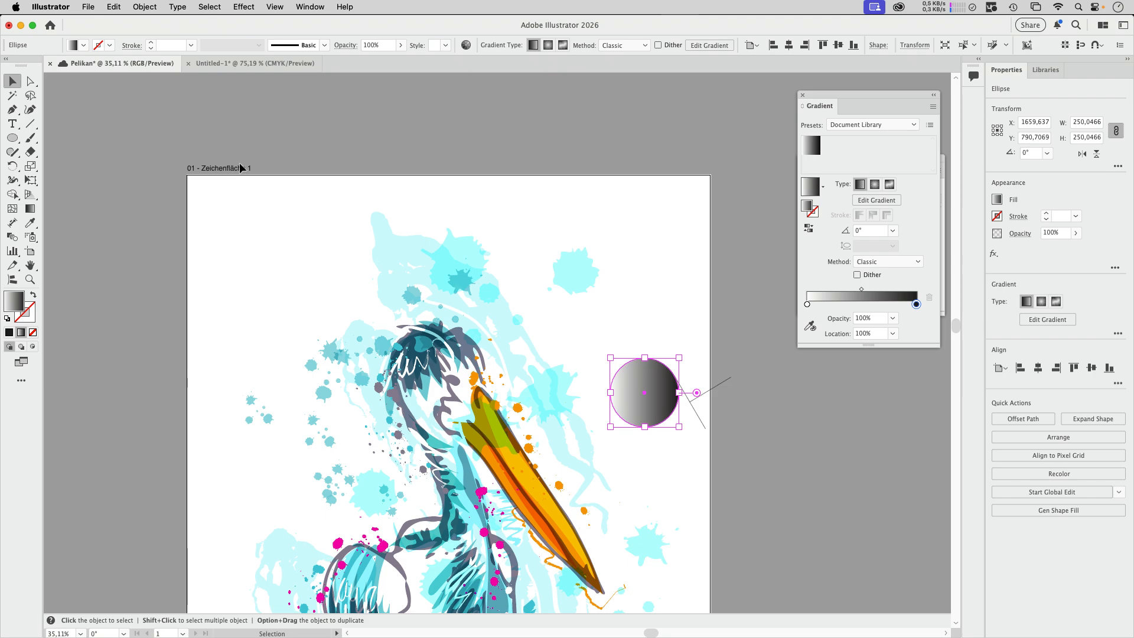
pyautogui.moveTo(242, 171)
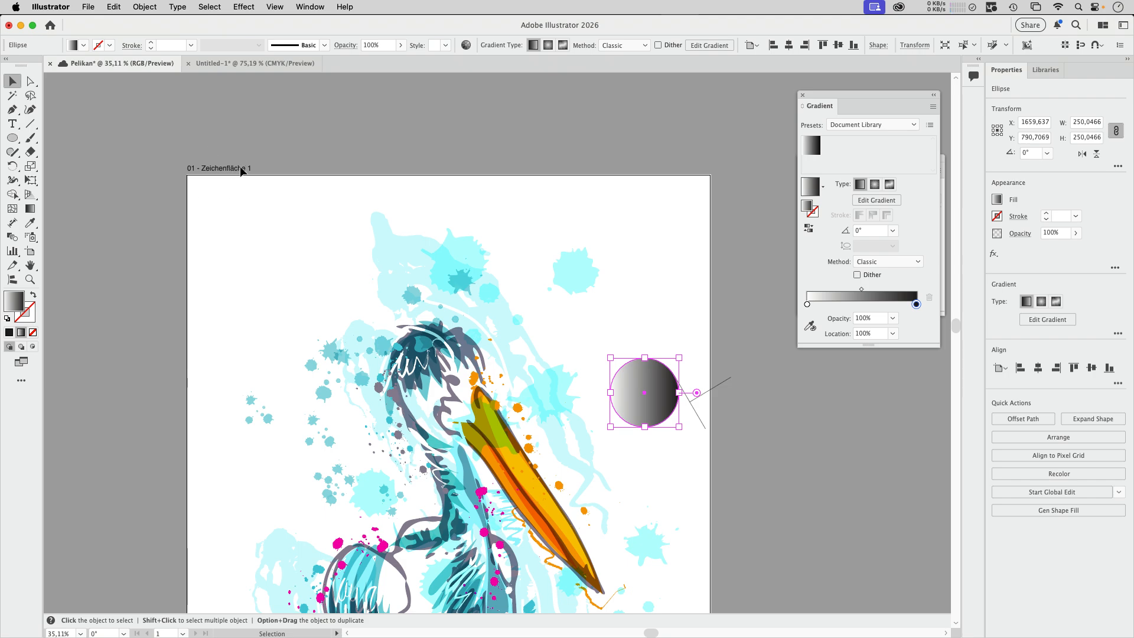
# - Turn off Show Artboard name on canvas in Selection & Anchor Display settings
pyautogui.click(88, 6)
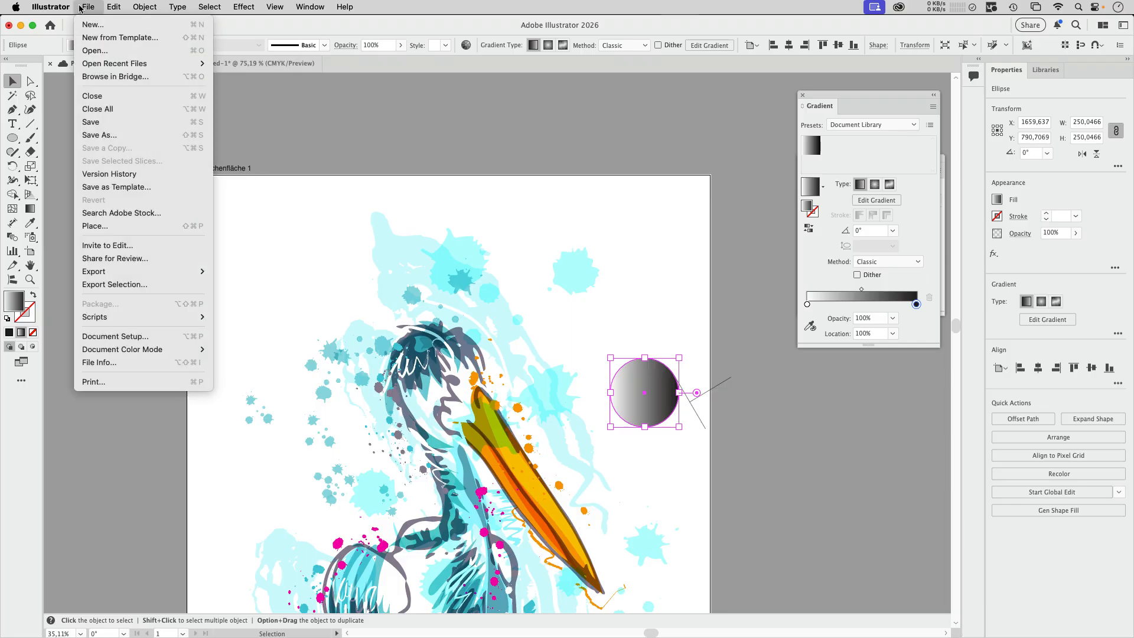
pyautogui.click(49, 6)
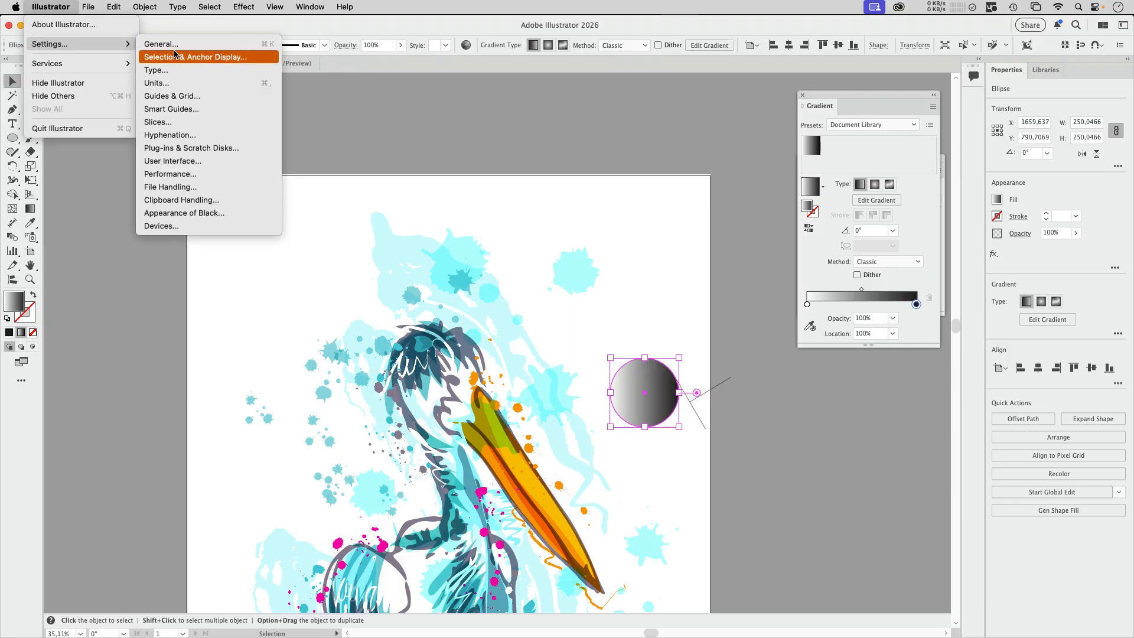
pyautogui.click(194, 56)
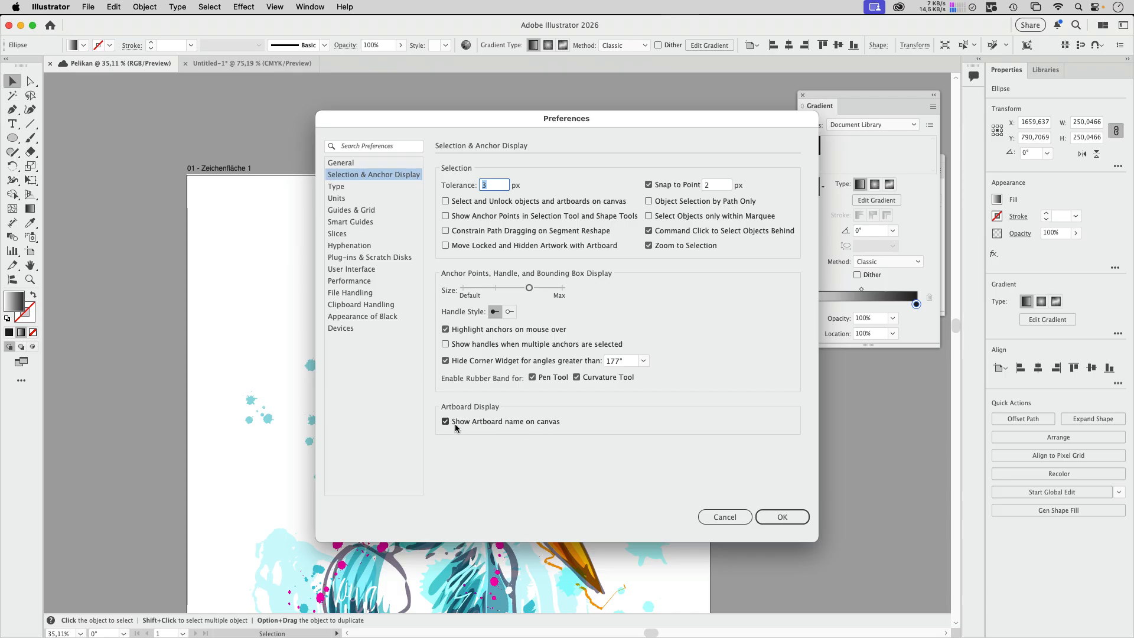
pyautogui.click(782, 516)
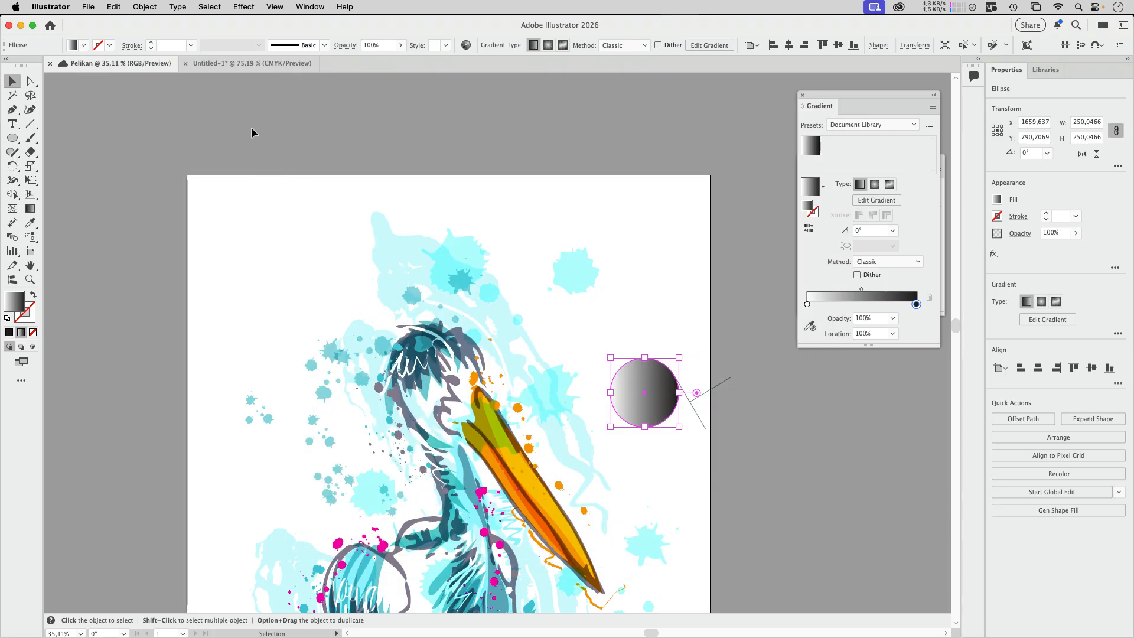
pyautogui.moveTo(231, 177)
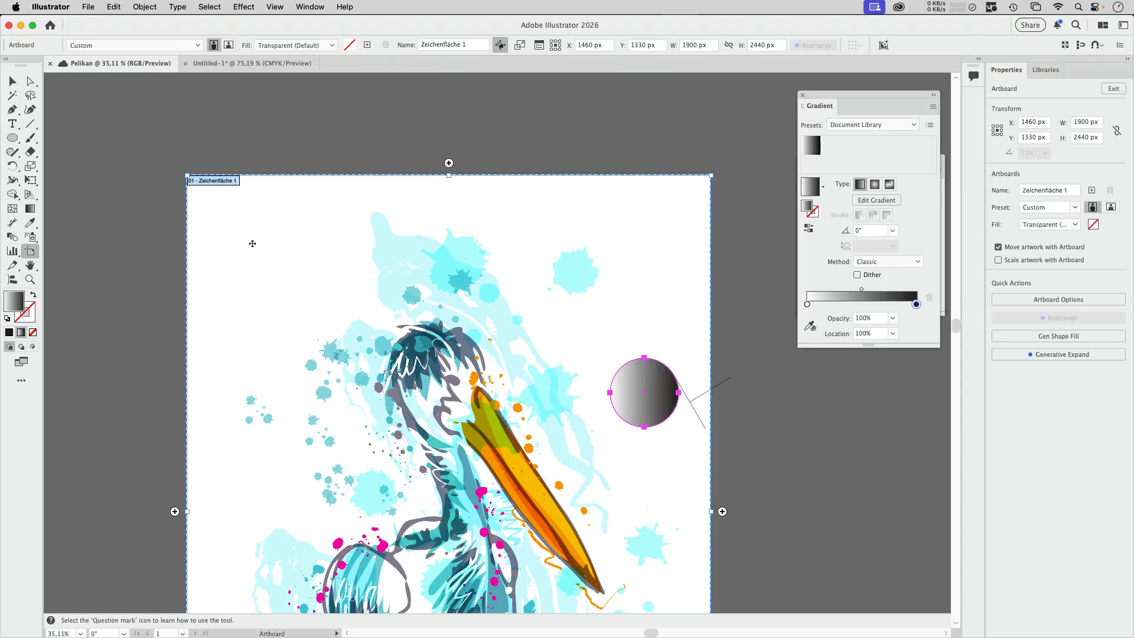
pyautogui.rightClick(281, 232)
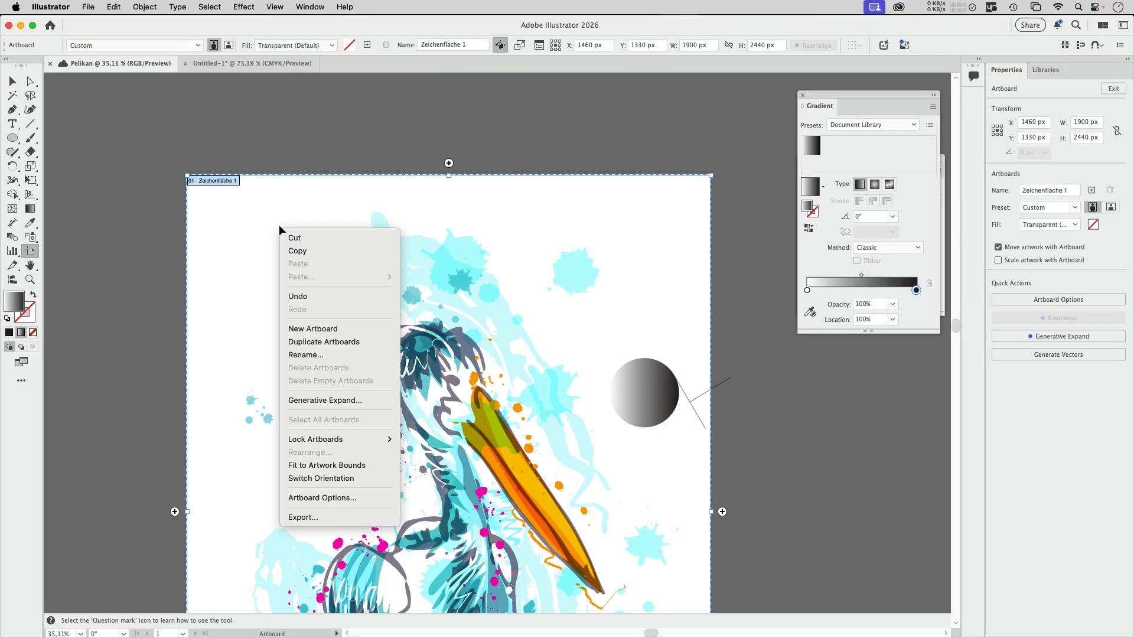
pyautogui.moveTo(315, 438)
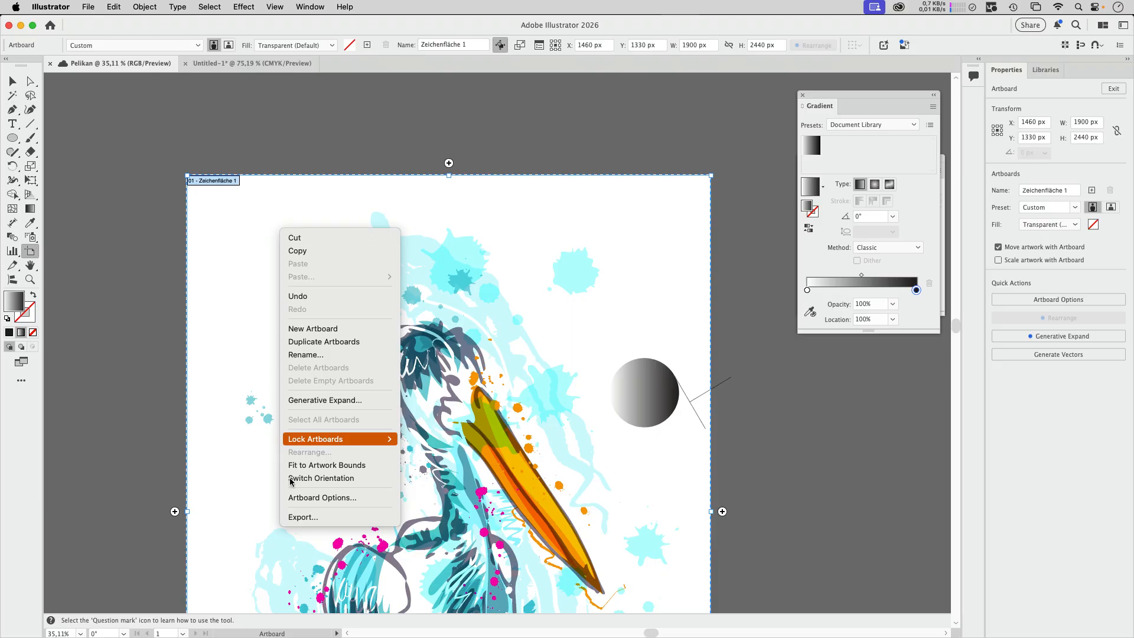
pyautogui.moveTo(315, 250)
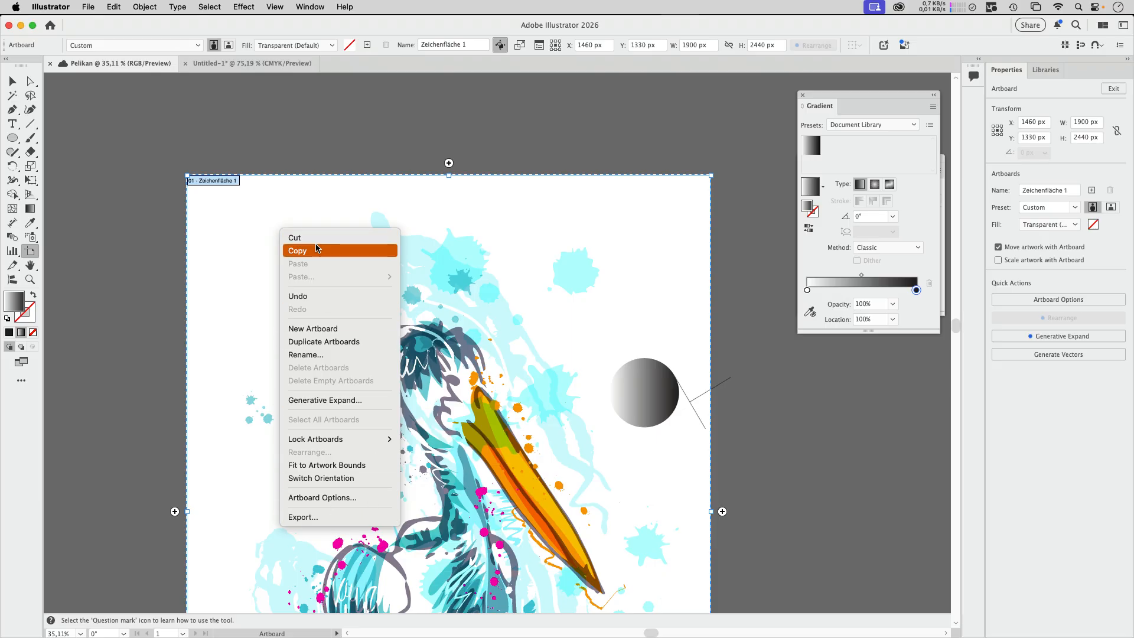
pyautogui.moveTo(222, 219)
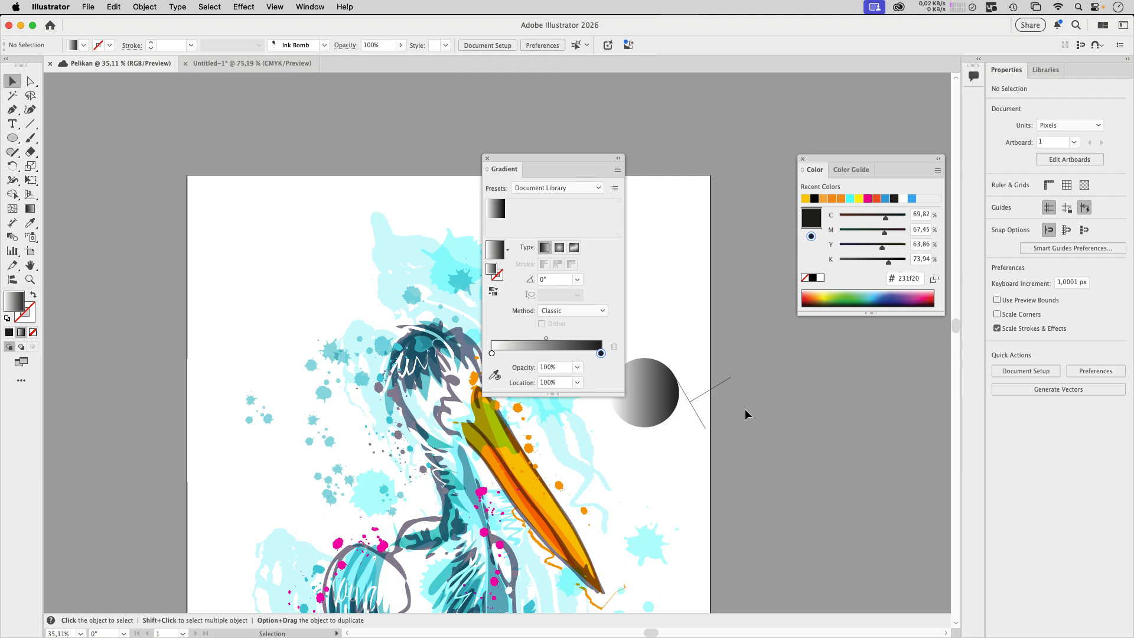
# - Set the circle's yellow-to-blue 3f60ac gradient to the Perceptual blending method
pyautogui.click(644, 393)
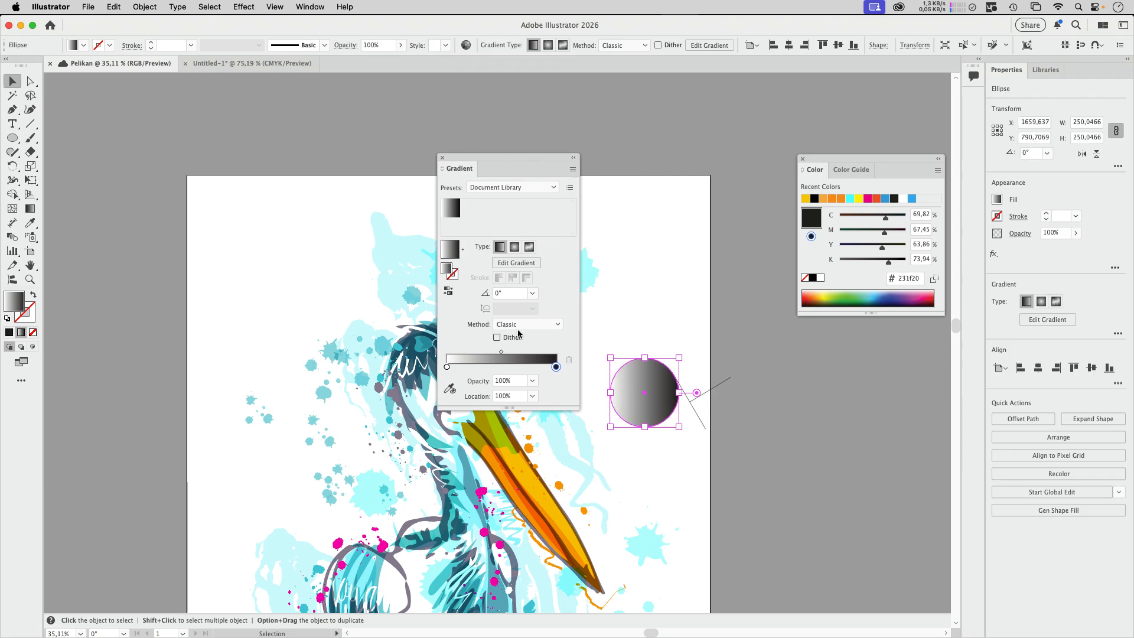
pyautogui.moveTo(591, 328)
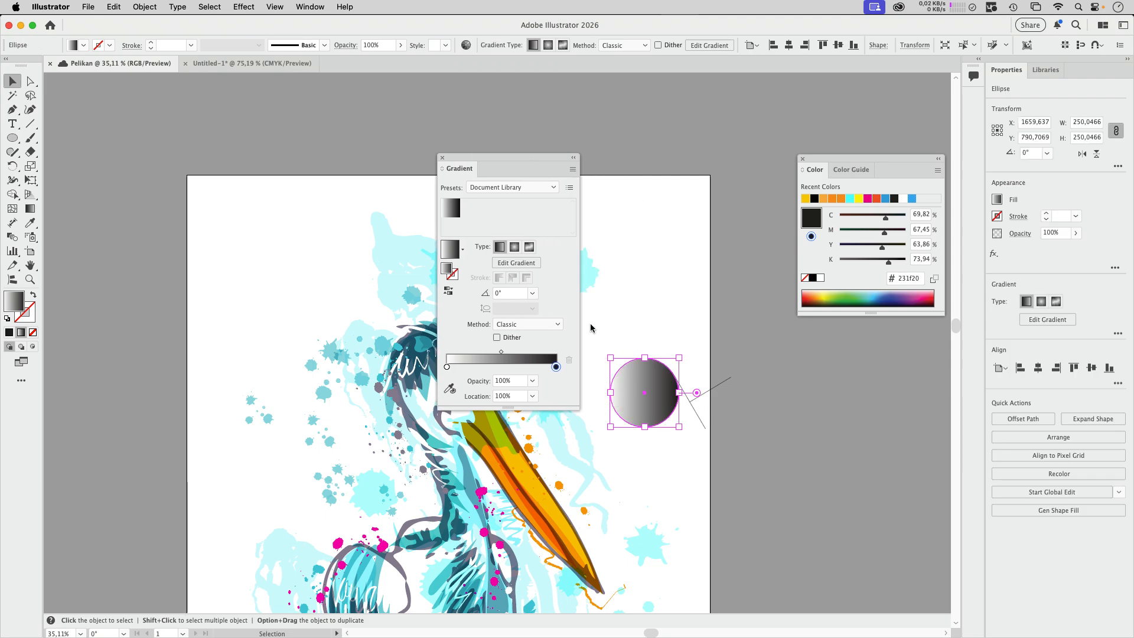
pyautogui.moveTo(702, 307)
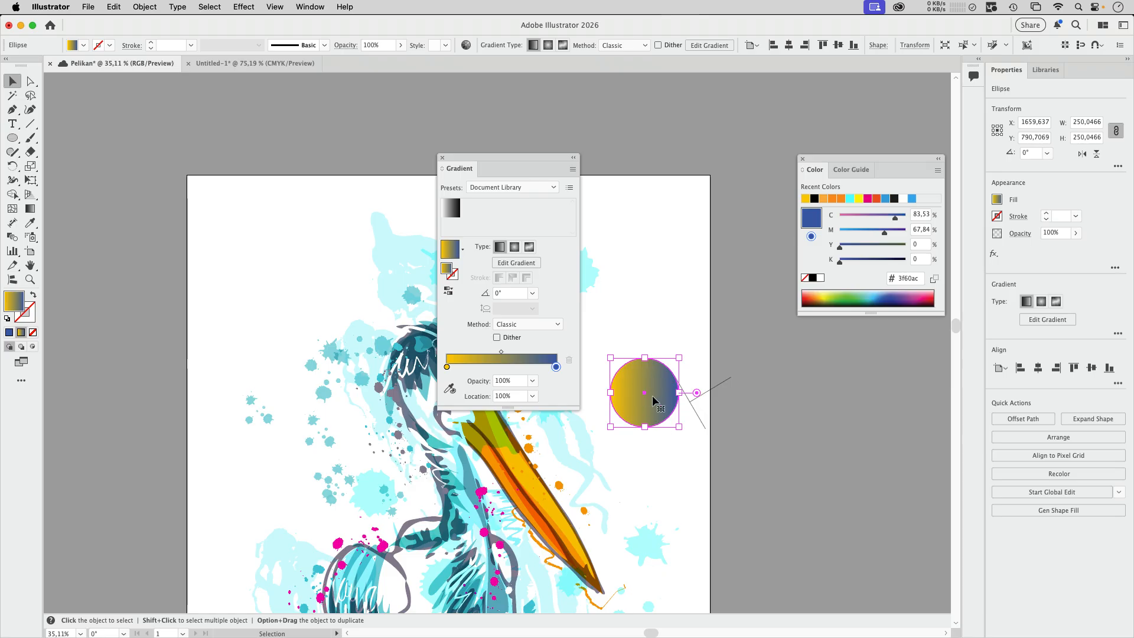
pyautogui.moveTo(663, 344)
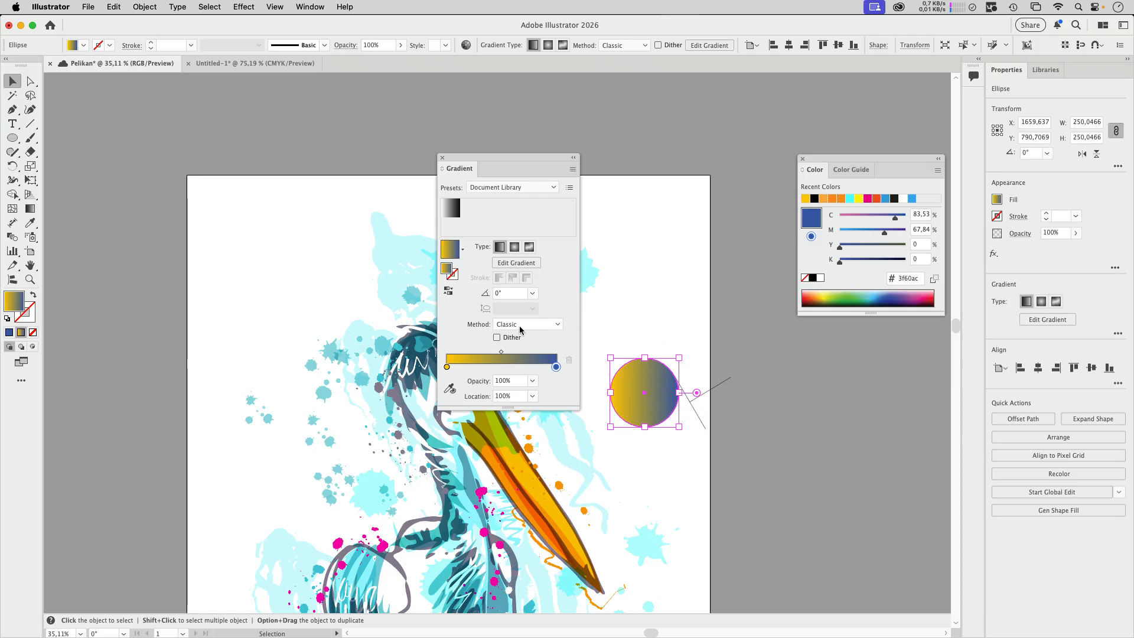
pyautogui.click(526, 323)
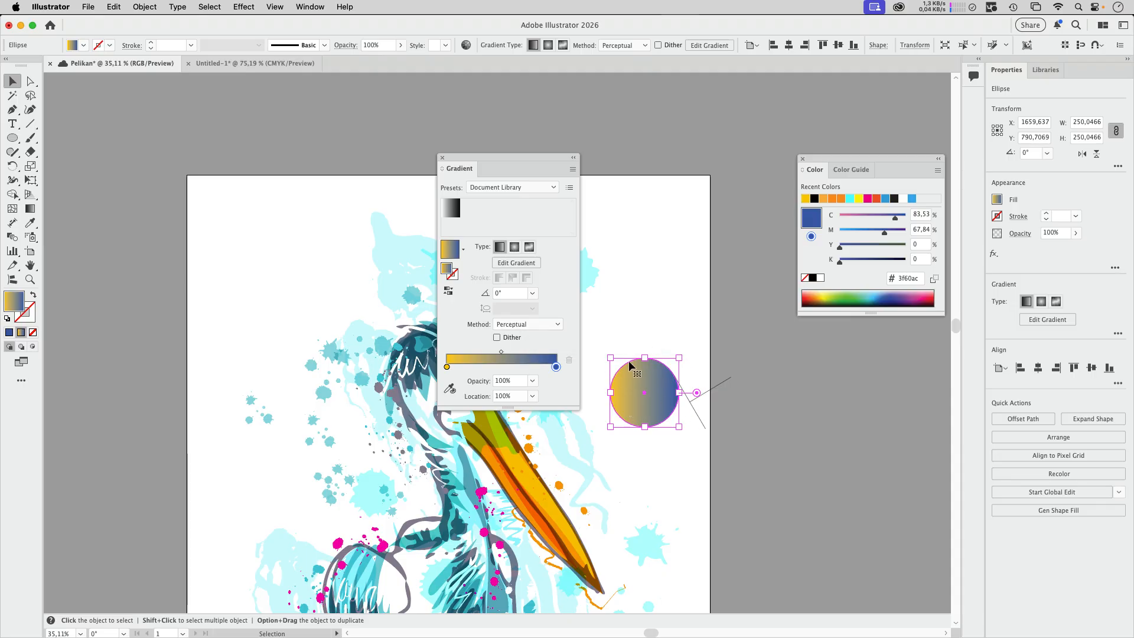
pyautogui.moveTo(649, 344)
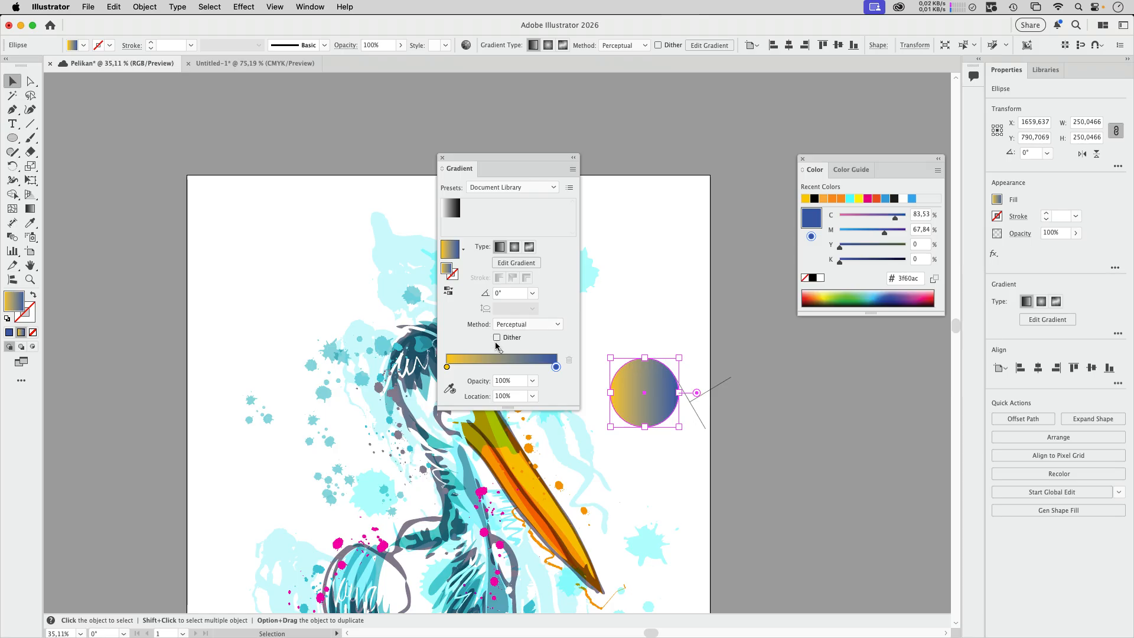
pyautogui.moveTo(659, 307)
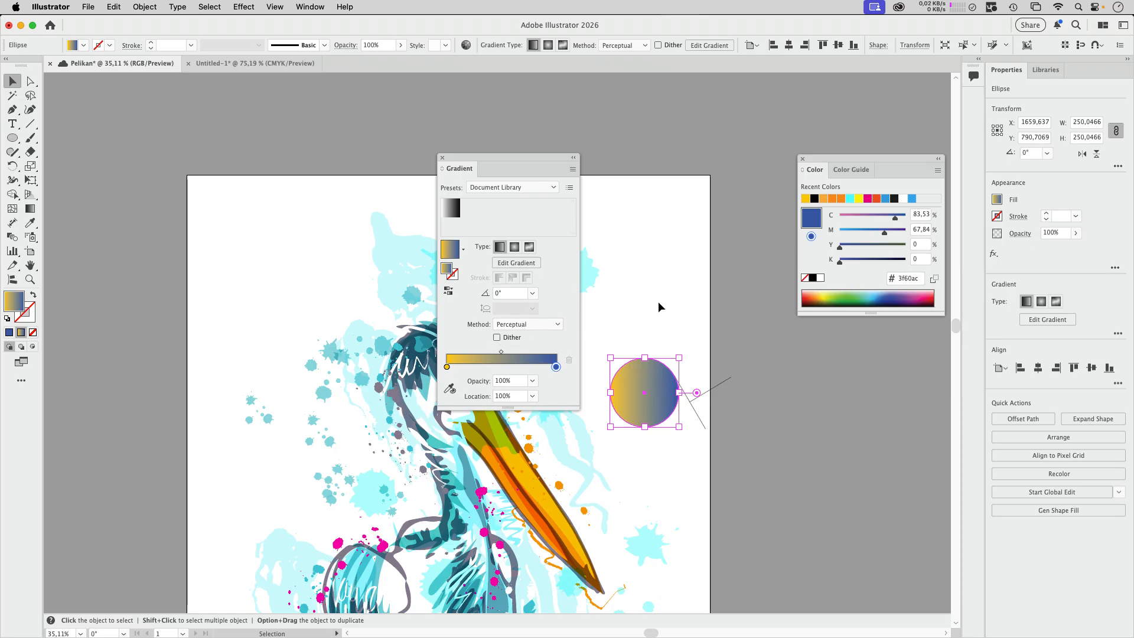
pyautogui.moveTo(663, 282)
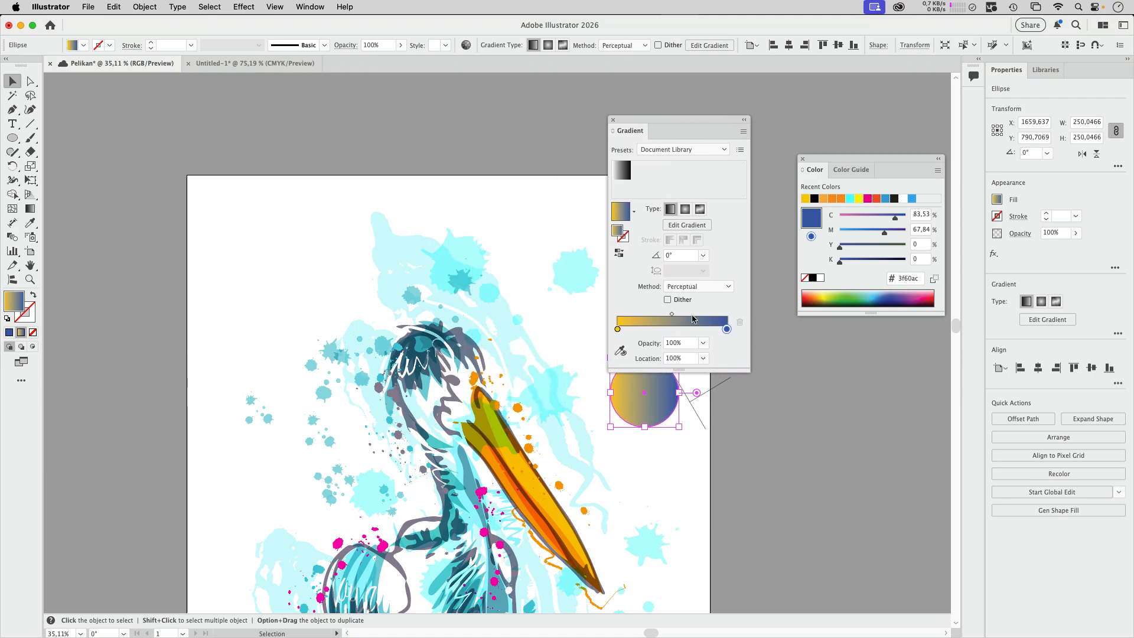
pyautogui.moveTo(668, 300)
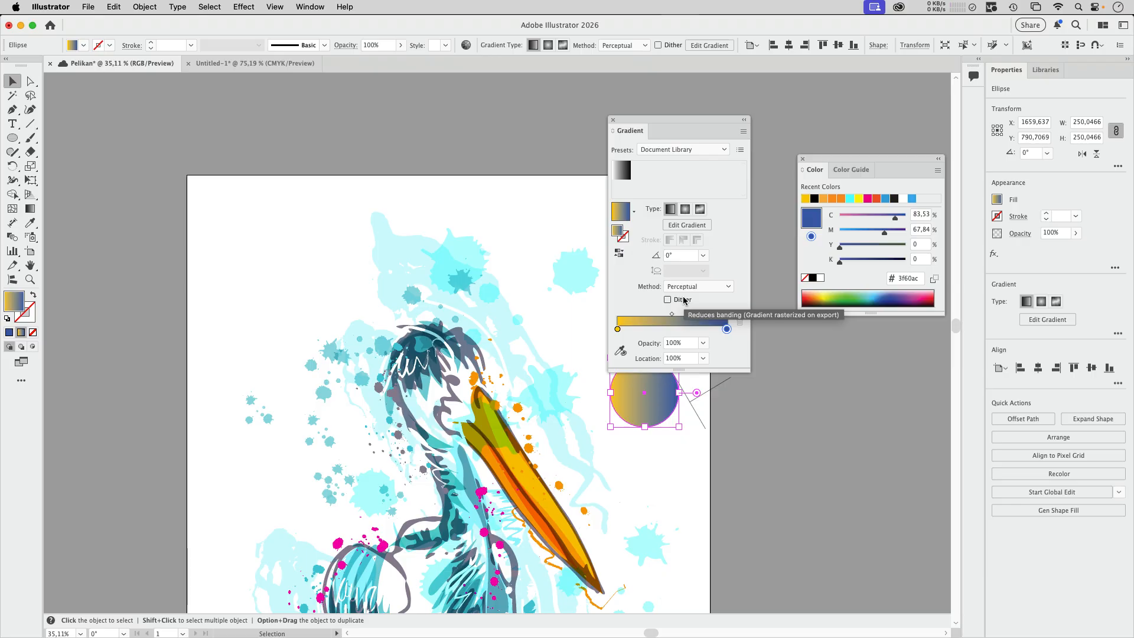
pyautogui.moveTo(741, 205)
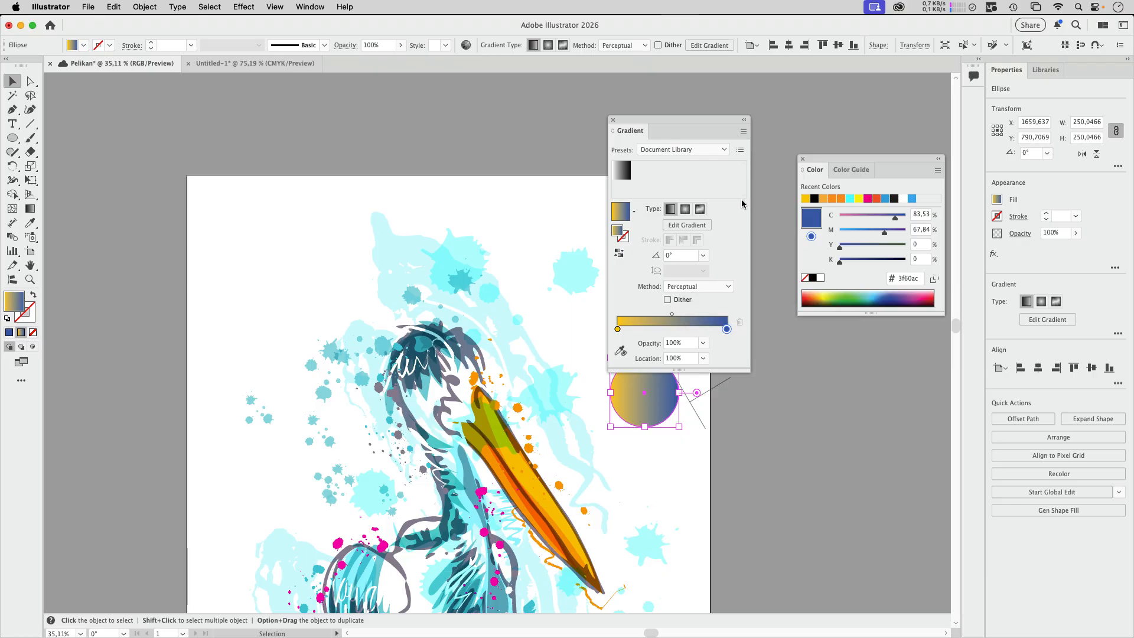
pyautogui.moveTo(716, 131)
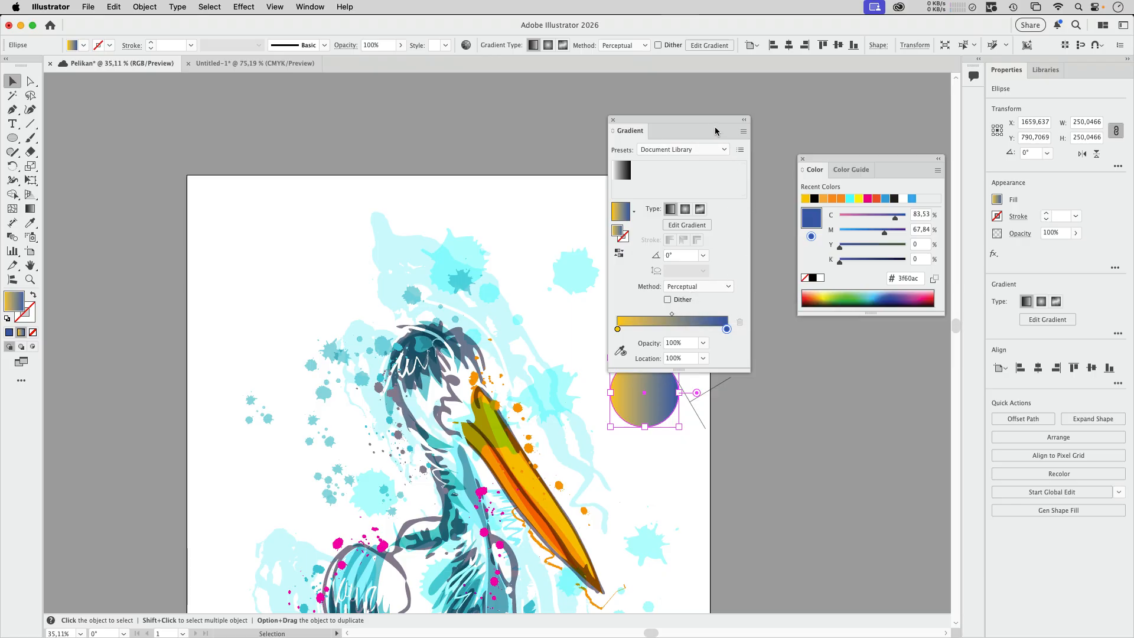
pyautogui.moveTo(643, 130); pyautogui.dragTo(604, 211)
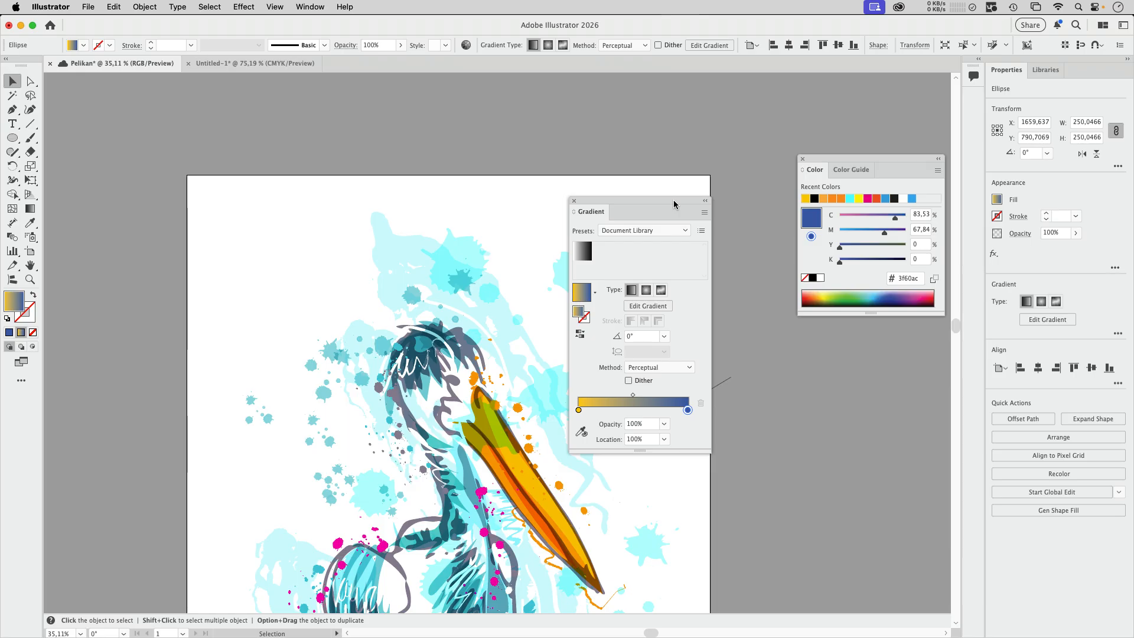